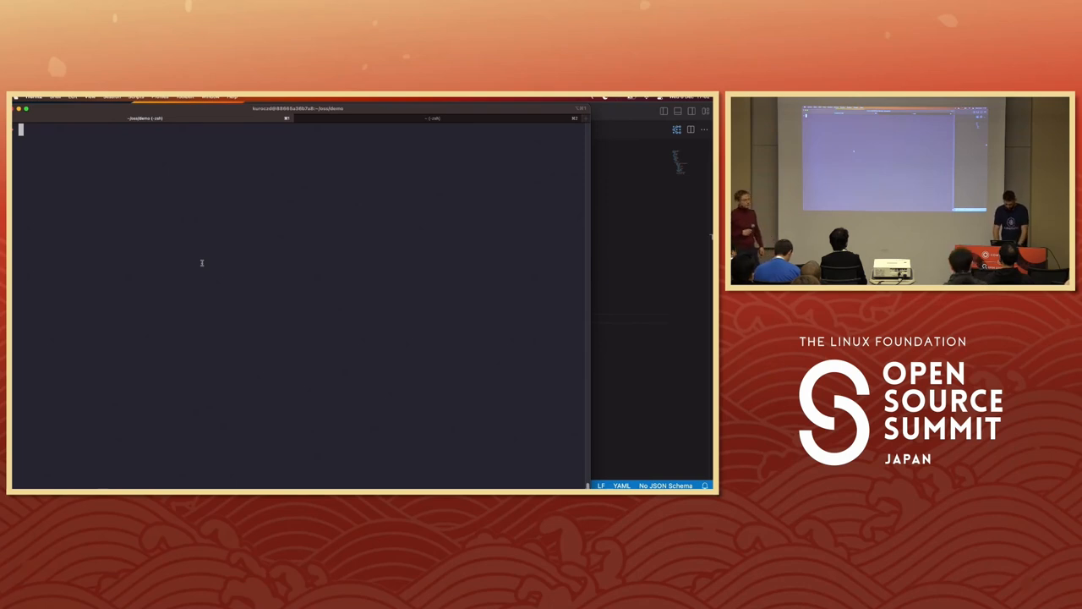
# List pods with 'k get pods', seeing nginx Pending 0/1, and start composing the k8sgpt analyze command
pyautogui.write('k get pods')
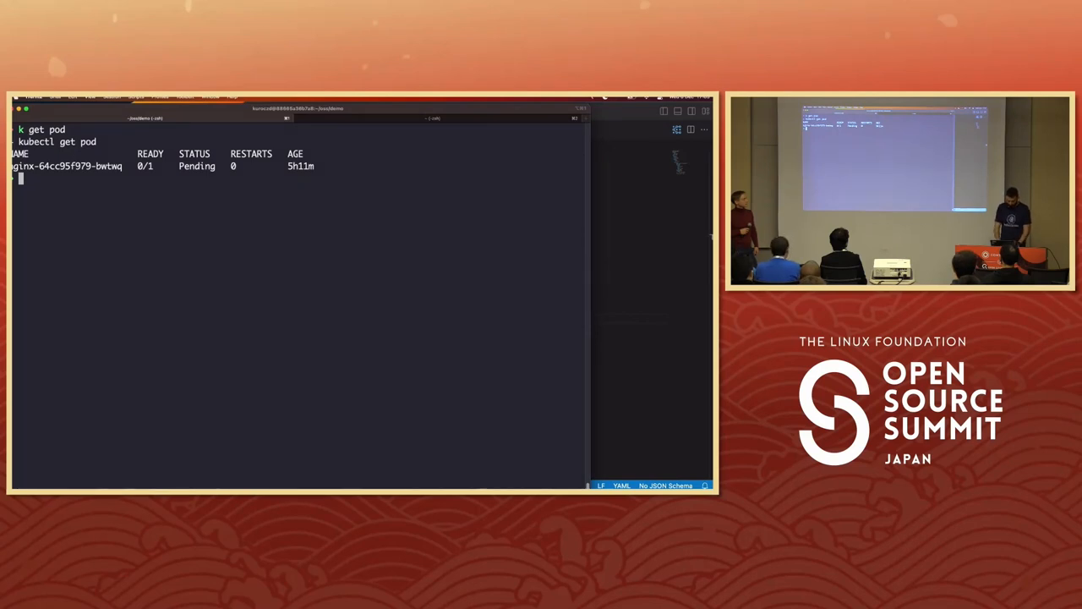
pyautogui.write('k8sgpt analyze --explain')
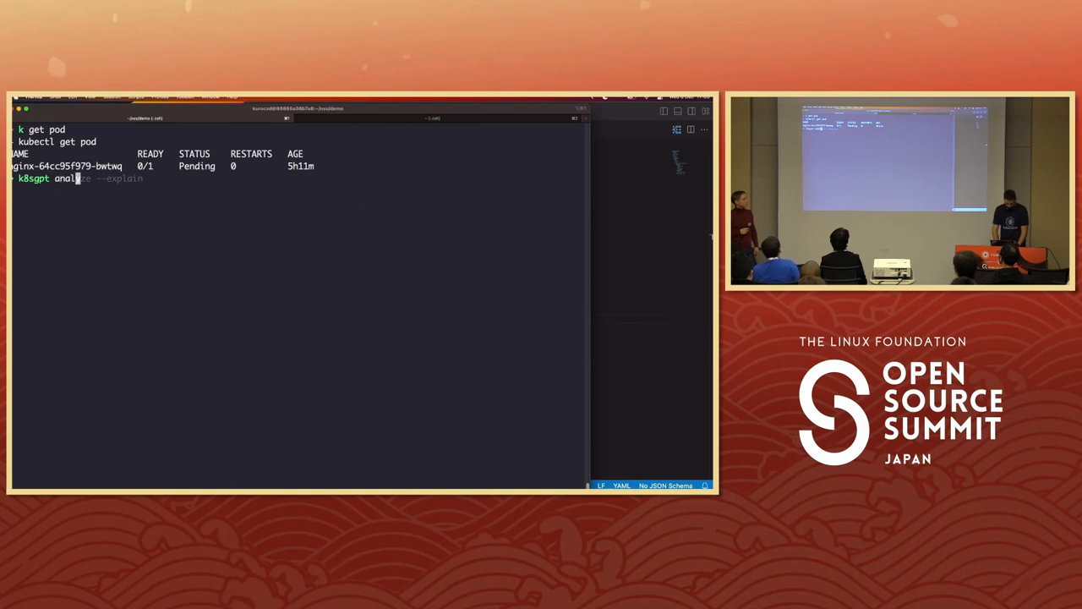
# Run 'k8sgpt analyze' to report kind-worker node condition errors and nginx's insufficient-CPU/taint scheduling failure
pyautogui.write('ze')
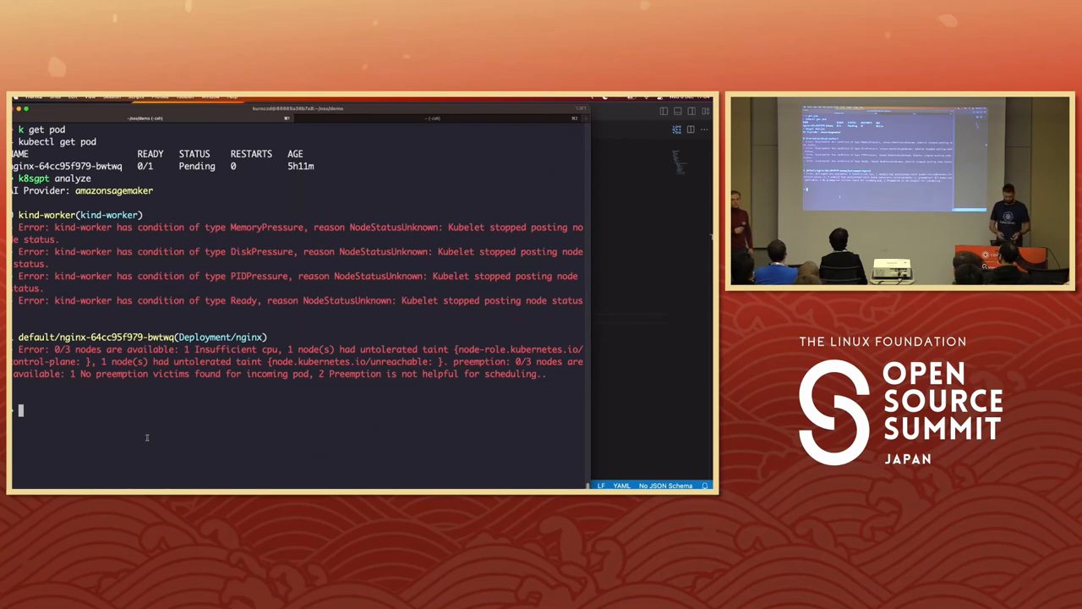
# Run 'k8sgpt analyze --explain' for suggested fixes, then restart the kind-worker node container
pyautogui.write('k8sgpt analyze --explain')
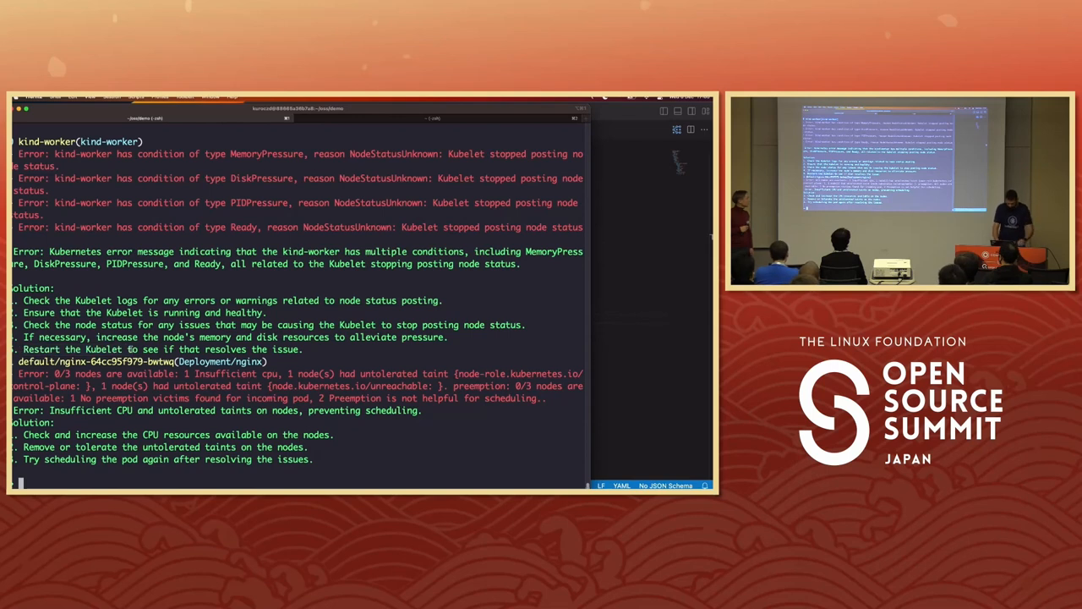
pyautogui.write('podman machine start')
pyautogui.write('docker restart kind-worker')
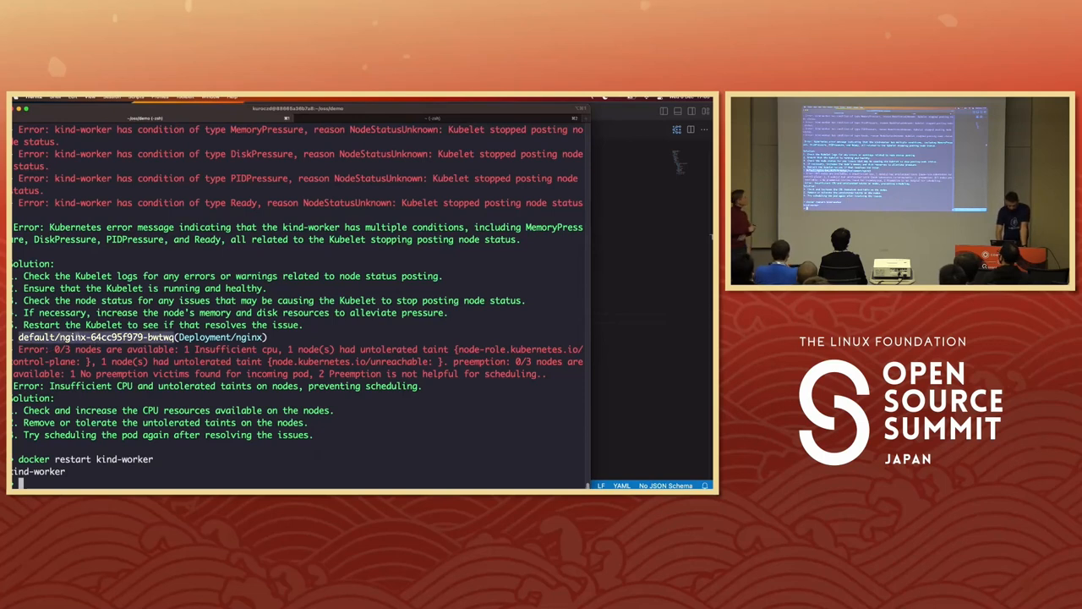
pyautogui.doubleClick(91, 386)
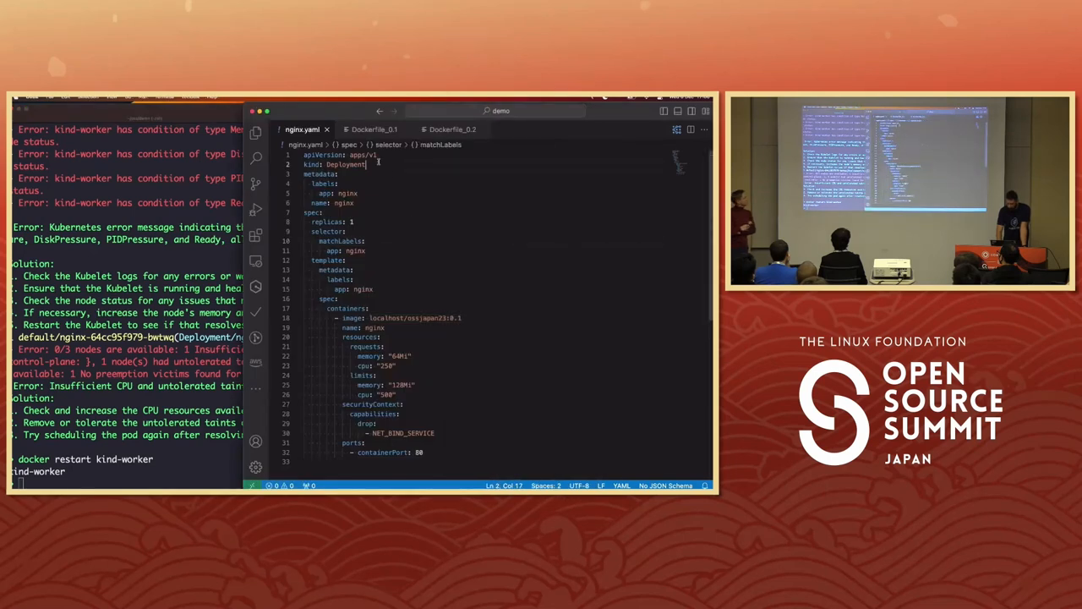
pyautogui.scroll(-3)
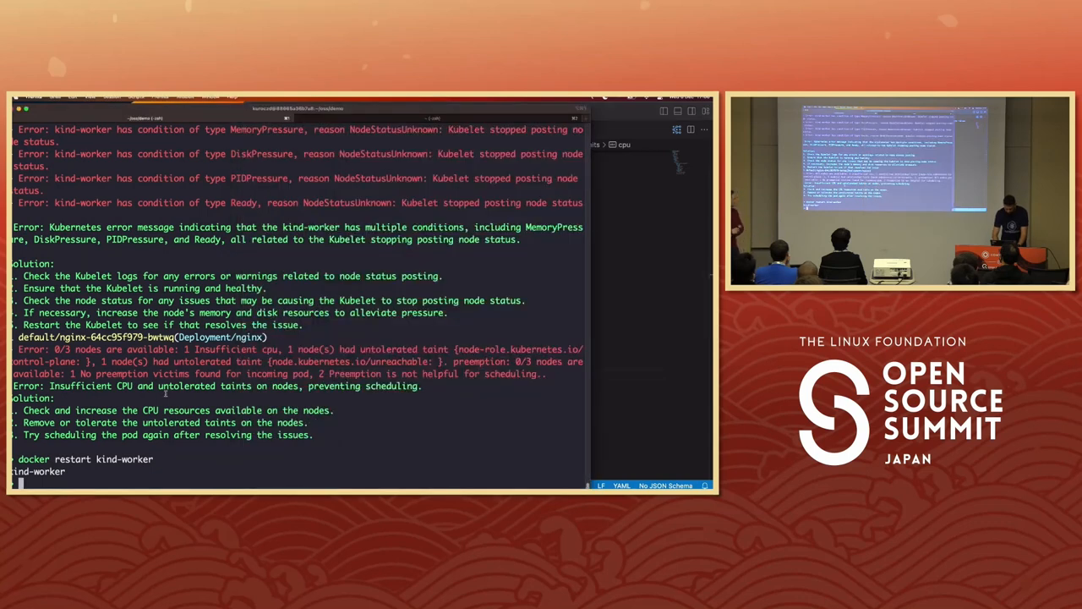
# Delete and recreate the nginx deployment, then list pods showing the new pod still Pending 0/1
pyautogui.write('kubectl port-forward deploy/nginx 8080:80')
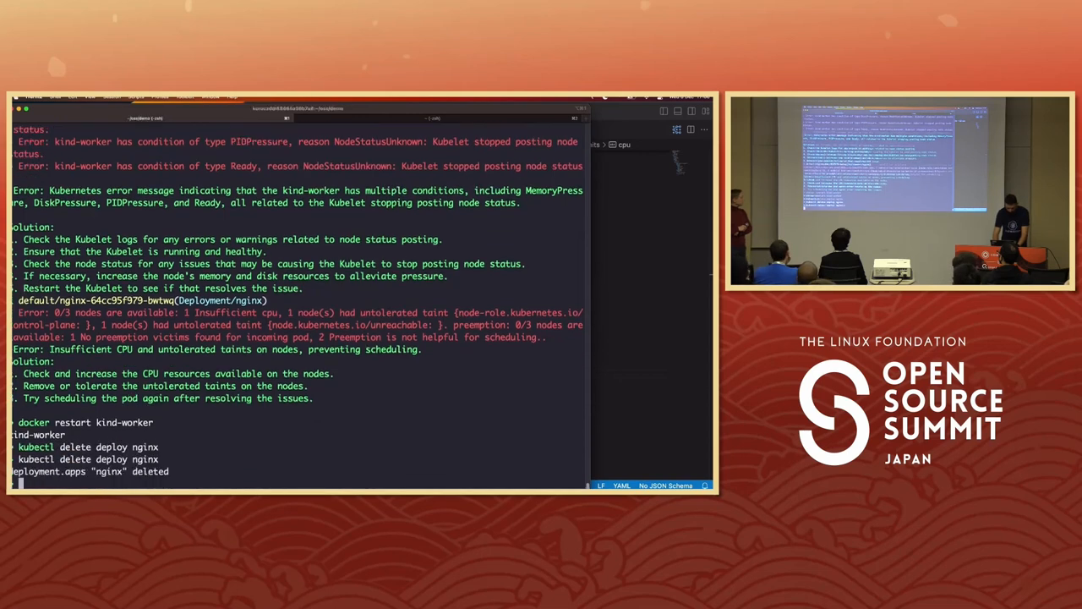
pyautogui.write('kubectl delete deploy nginx')
pyautogui.write('kubectl apply -f nginx.yaml')
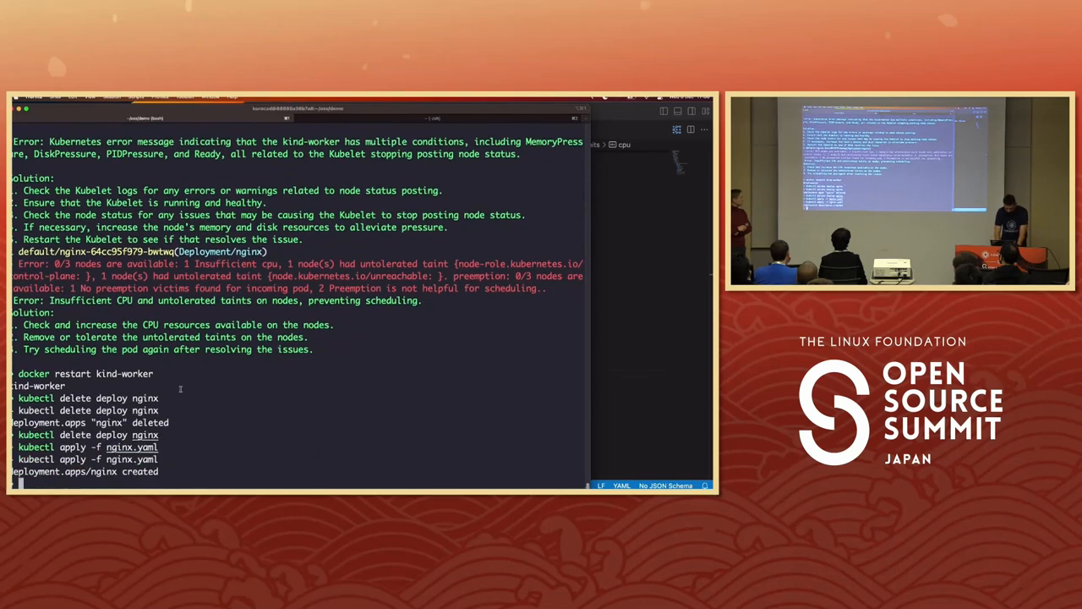
pyautogui.write('k get pods')
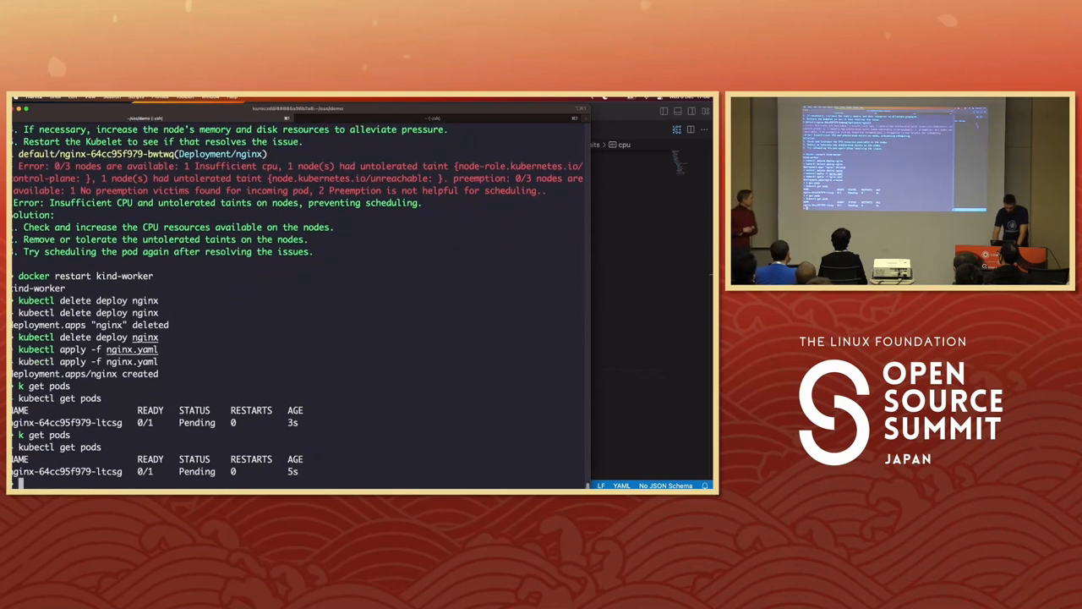
# Re-run k8sgpt explain (insufficient CPU, control-plane taint), confirm the pod still Pending, then delete with 'k delete -f nginx.yaml'
pyautogui.write('k get pods')
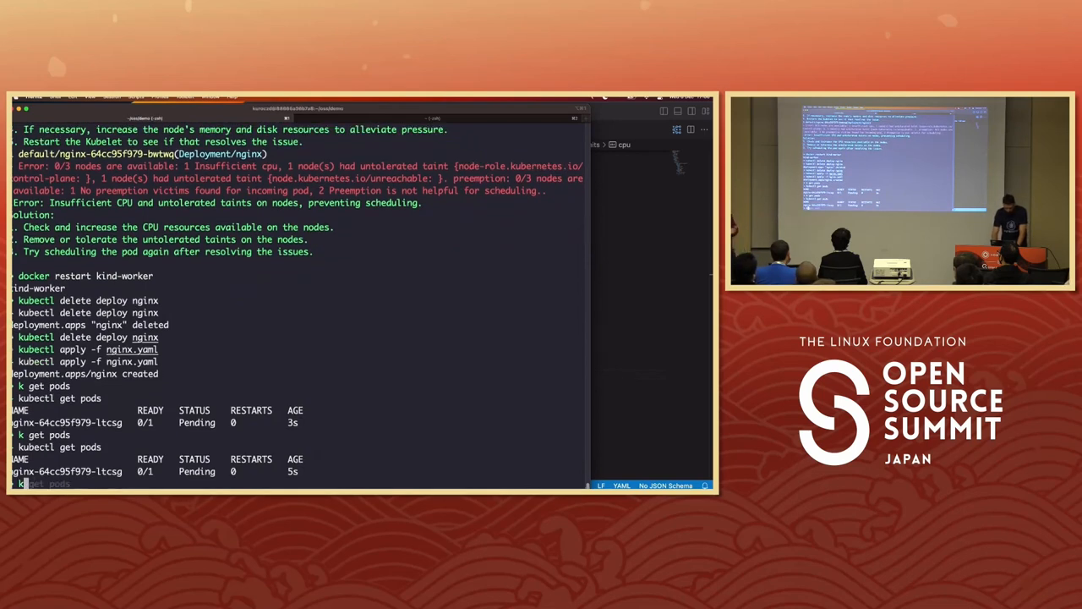
pyautogui.write('k8sgpt analyze --explain')
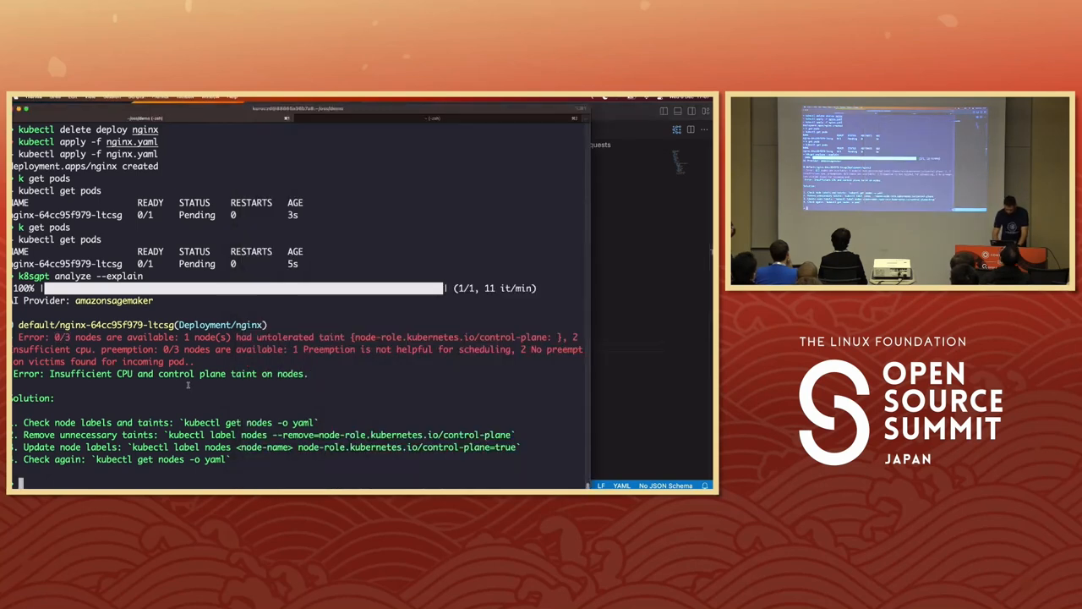
pyautogui.write('k apply -f nginx.yaml')
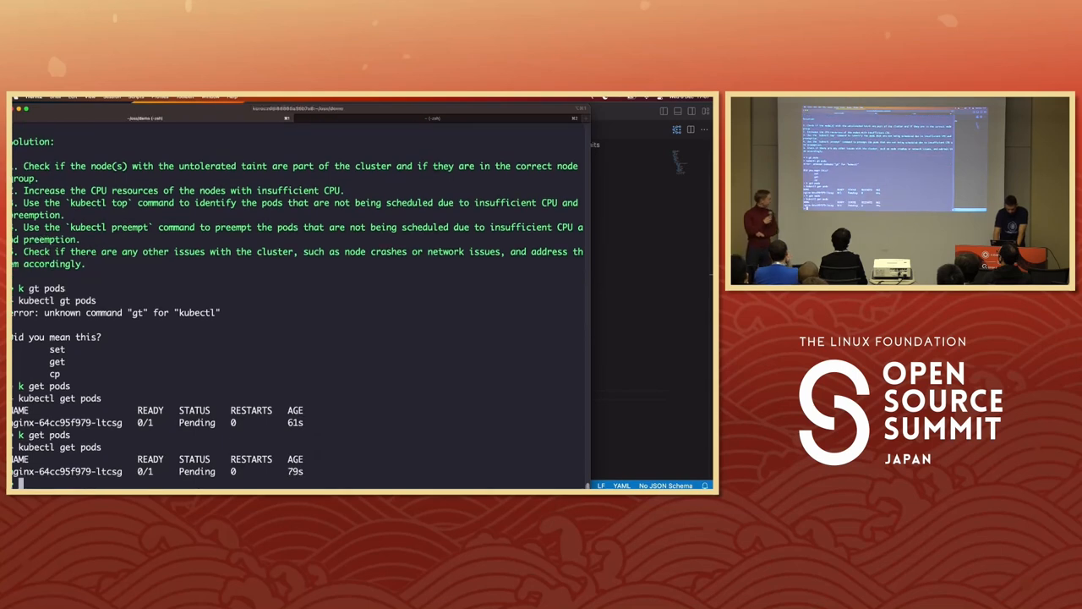
pyautogui.write('k get pods')
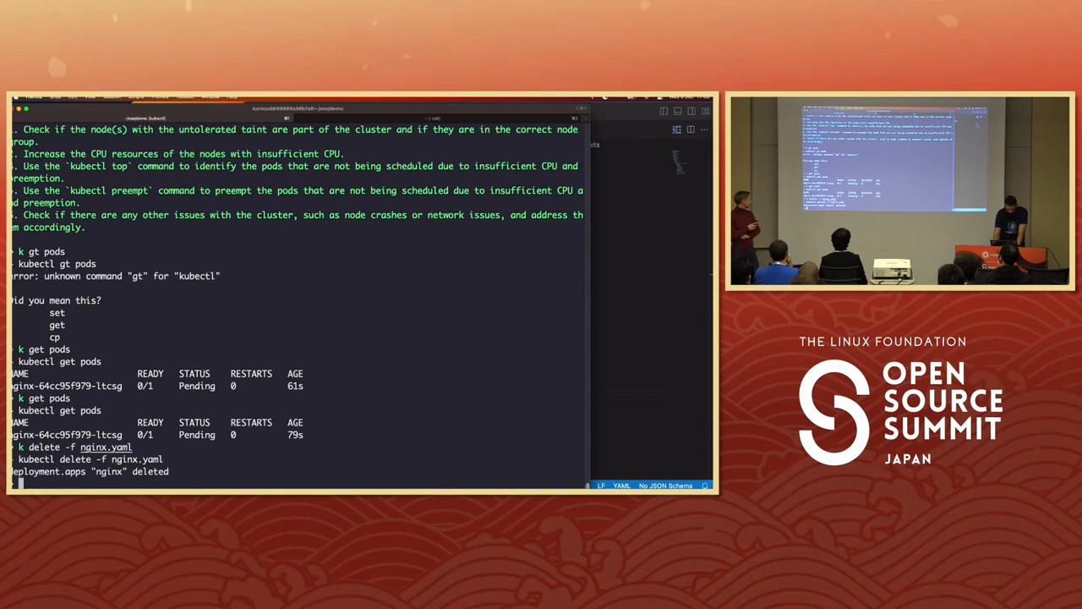
pyautogui.write('k delete -f nginx.yaml')
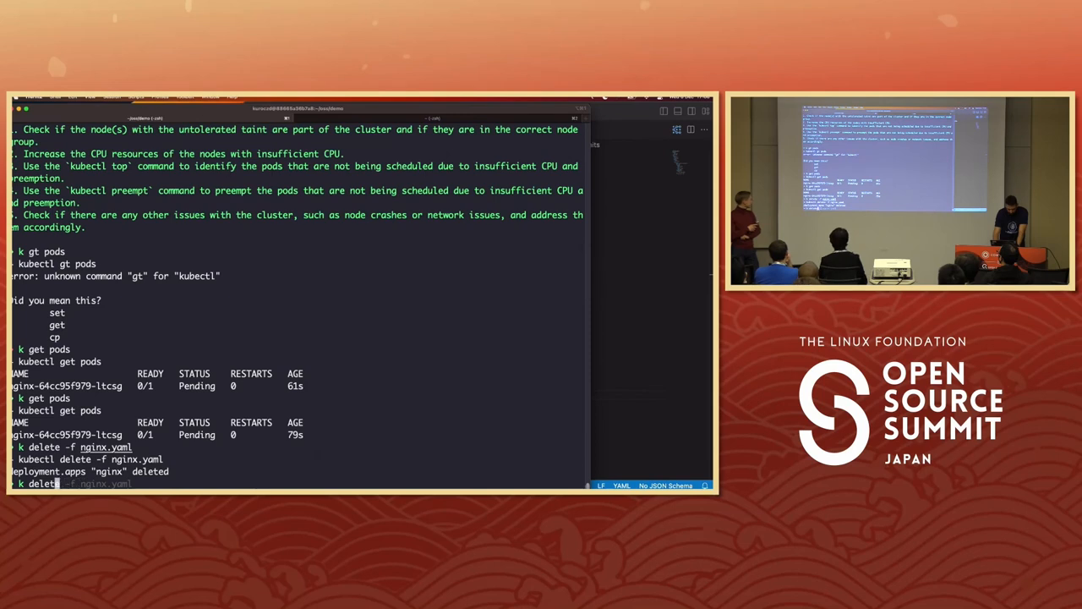
# Delete nginx.yaml again getting NotFound, open the demo folder in VS Code and list its files including nginx.yaml
pyautogui.write('apply')
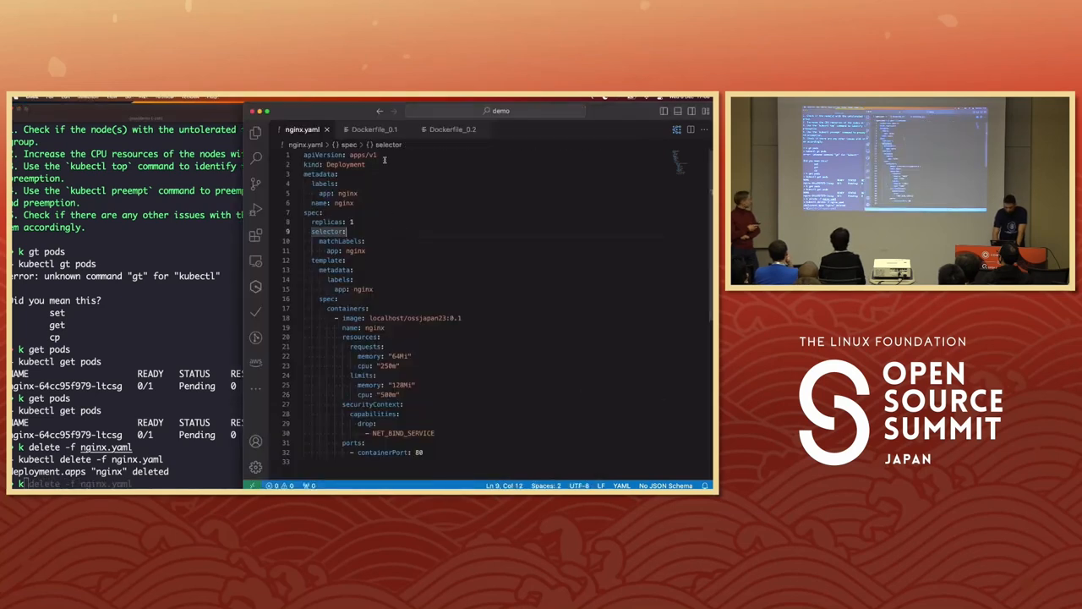
pyautogui.click(255, 132)
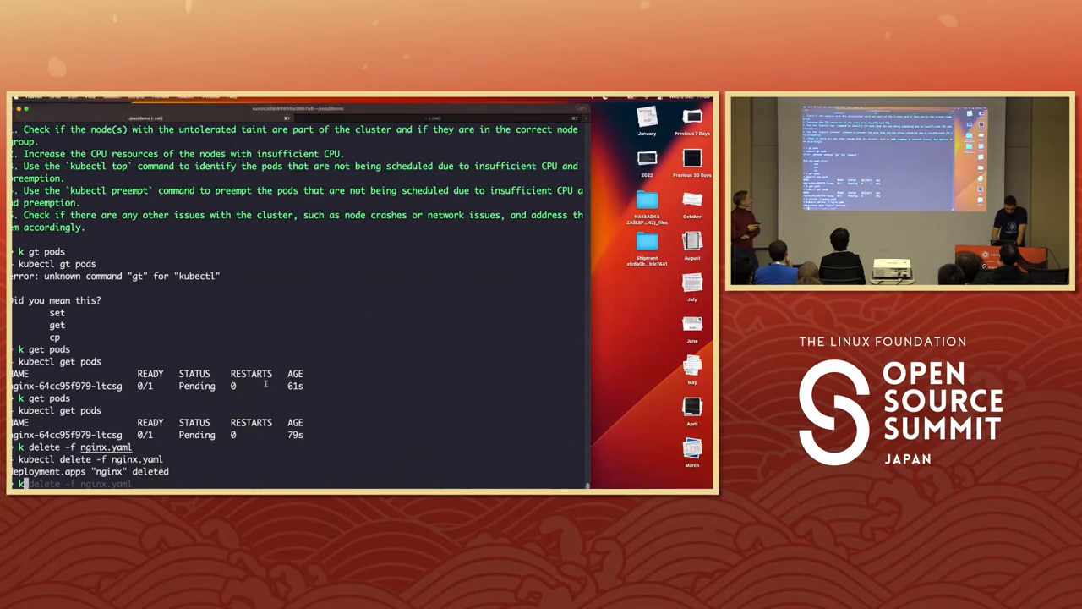
pyautogui.write('code .')
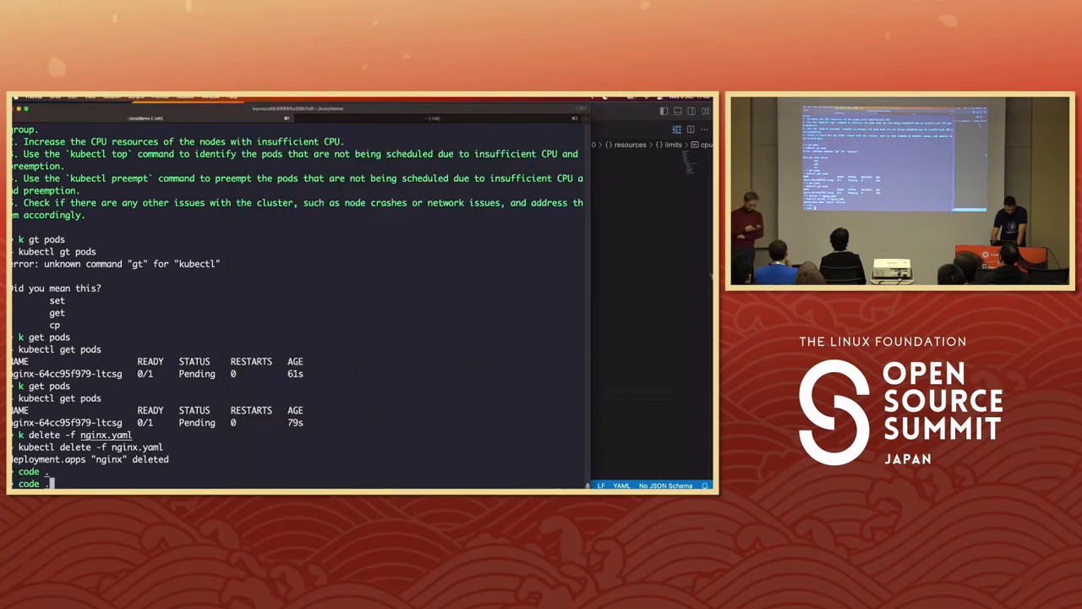
pyautogui.write('k delete -f nginx.yaml')
pyautogui.write('ls -l')
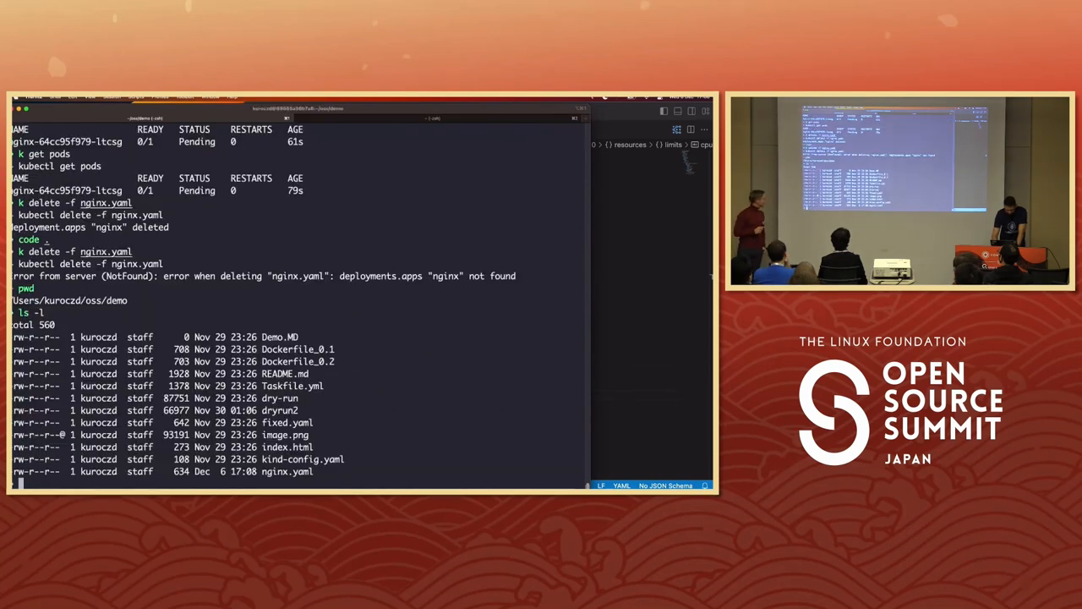
# Reapply nginx.yaml, see the new pod in Error, and get k8sgpt's explanation that the container failed to start
pyautogui.write('ka nginx.yaml')
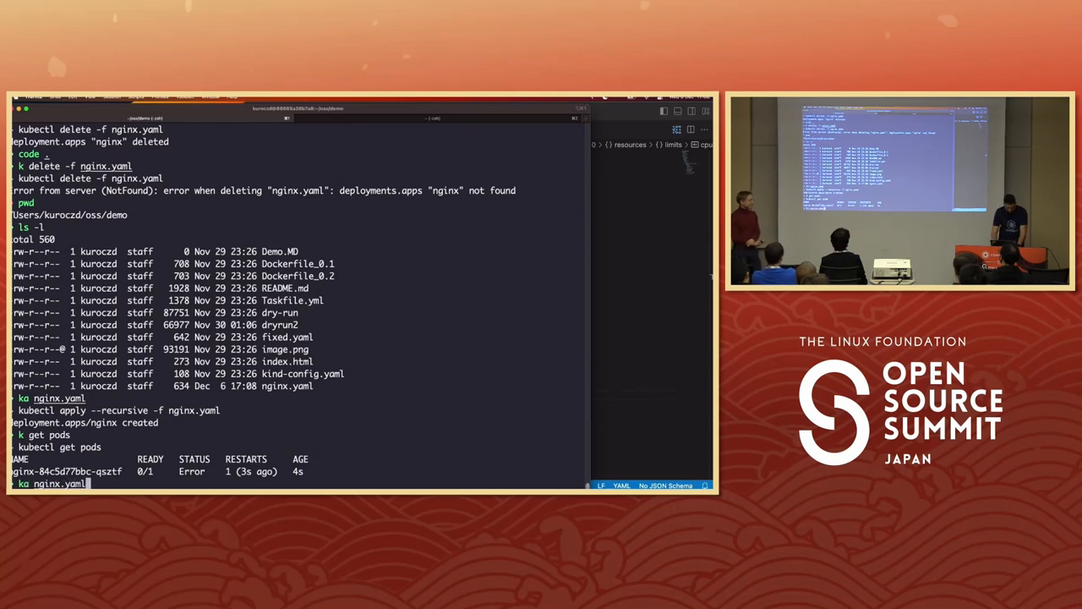
pyautogui.write('k delete -f nginx.yaml')
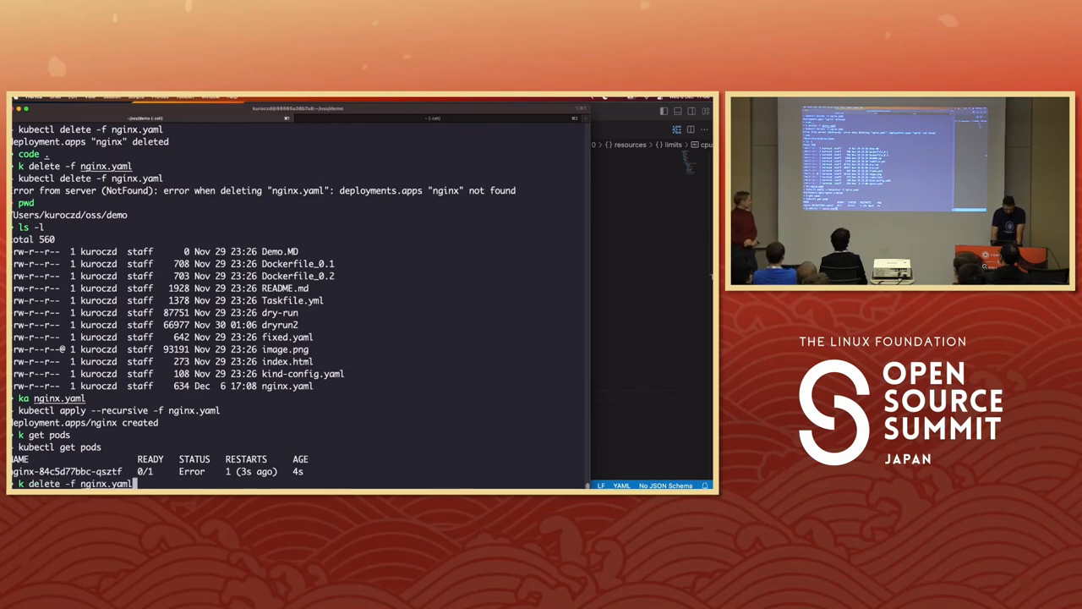
pyautogui.write('k8sgpt analyze --explain')
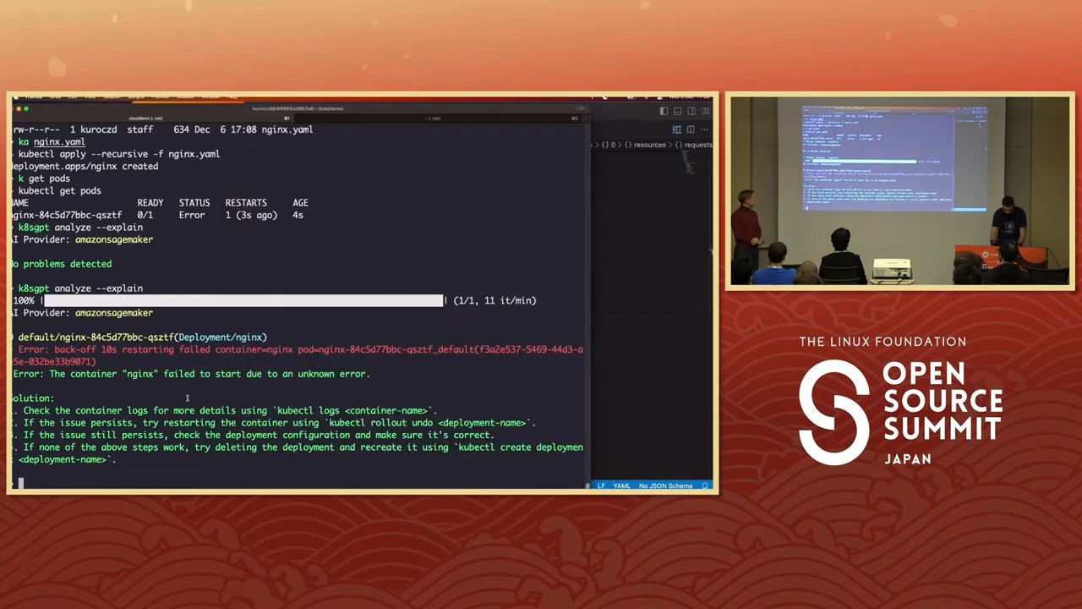
pyautogui.write('k get pods')
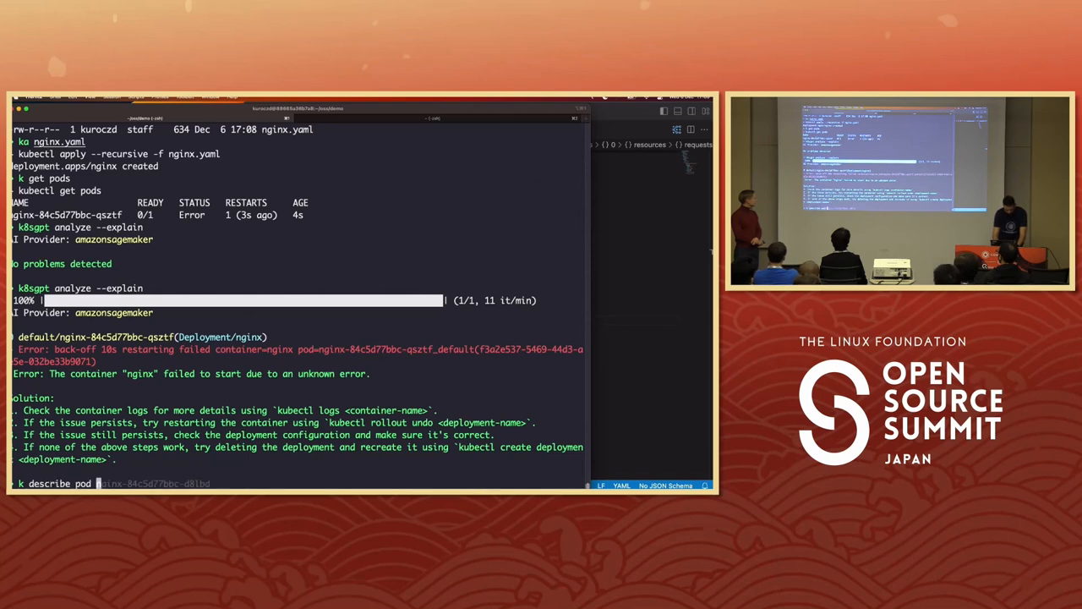
# Describe pod nginx-84c5d77bbc-qsztf to read its events showing repeated back-off restarts
pyautogui.press('Return')
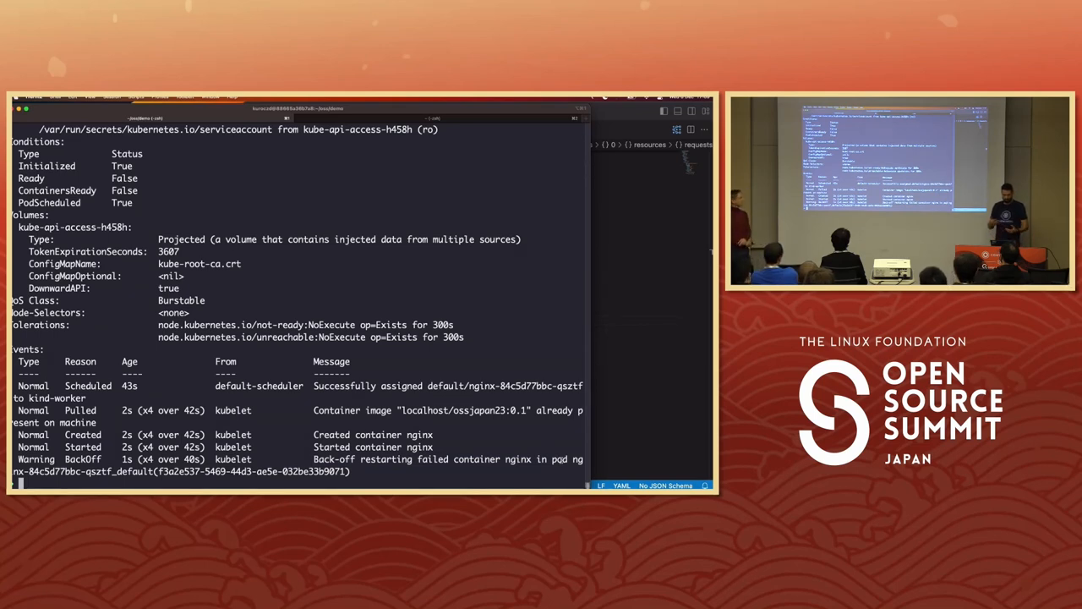
pyautogui.write('k describe pod nginx-84c5d77bbc-qsztf')
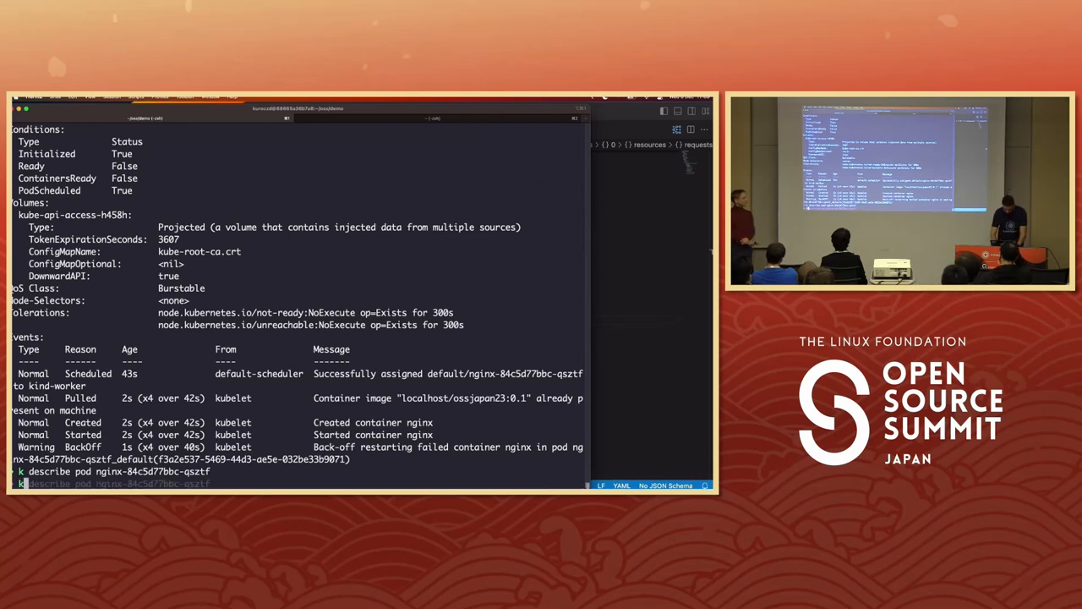
pyautogui.write('k8sgpt analyze --explain')
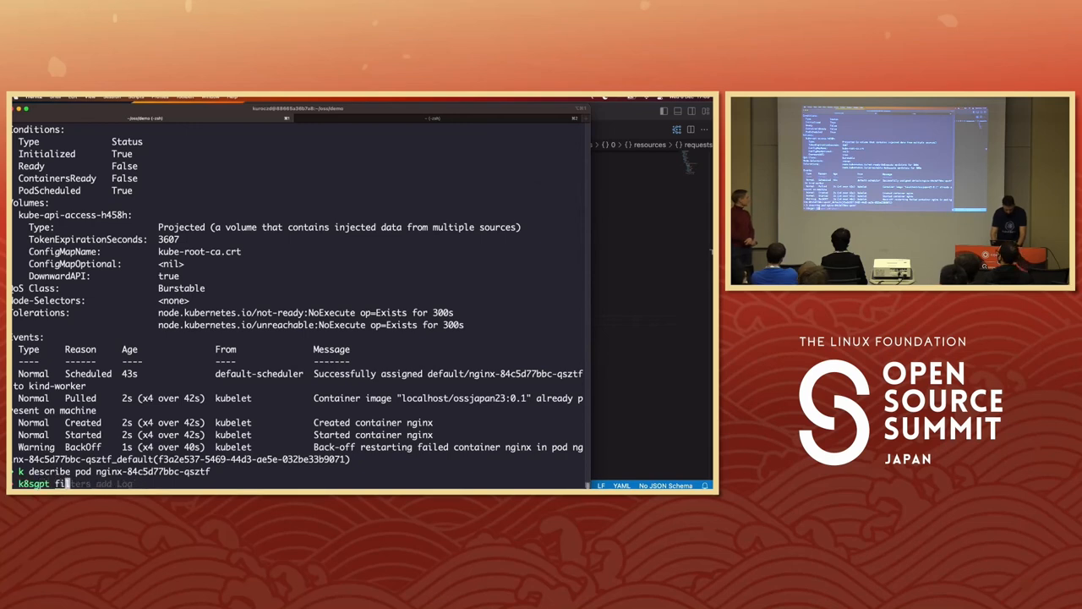
# List k8sgpt filters and add the Log filter, accepting the sensitive-data warning
pyautogui.write('L')
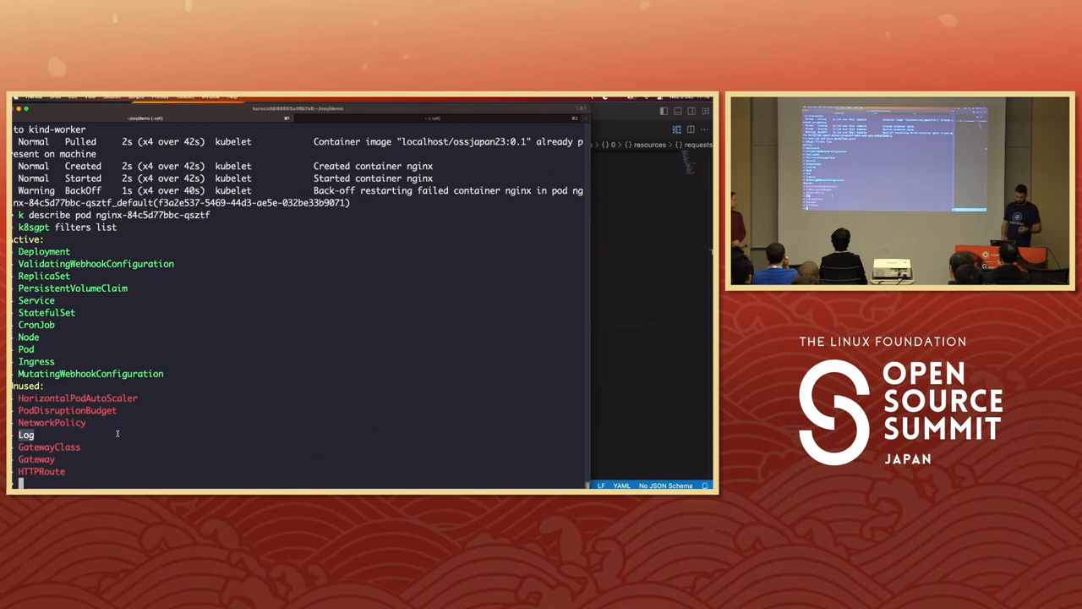
pyautogui.write('k8sgpt filters list')
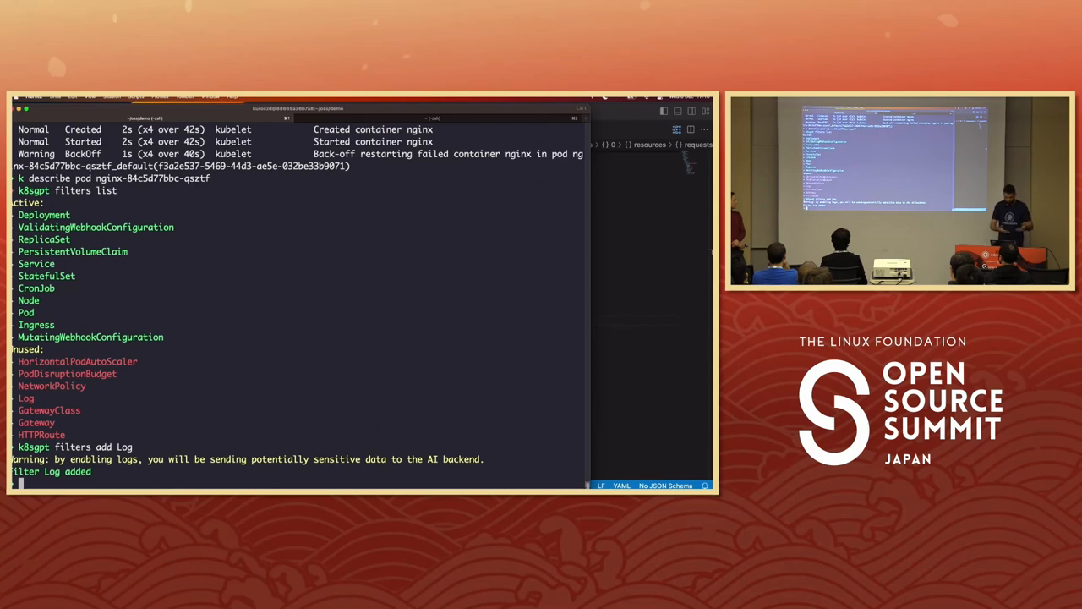
pyautogui.write('k8sgpt filters add Log')
pyautogui.write('k8sgpt analyze --explain')
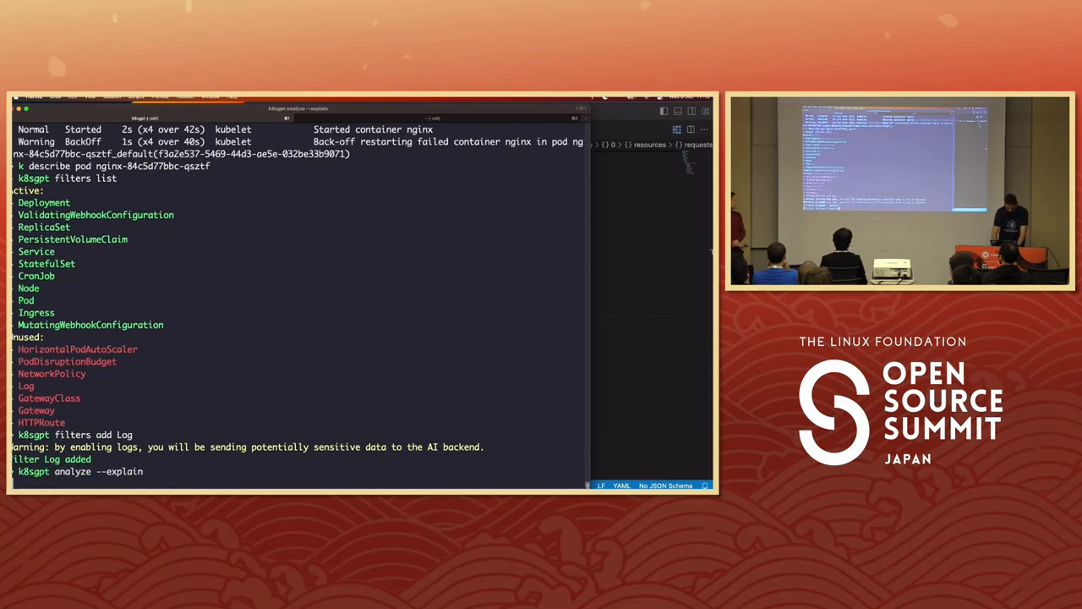
# Run 'k8sgpt analyze --explain --namespace default' revealing the port 80 bind permission denied, then reopen nginx.yaml
pyautogui.press('Return')
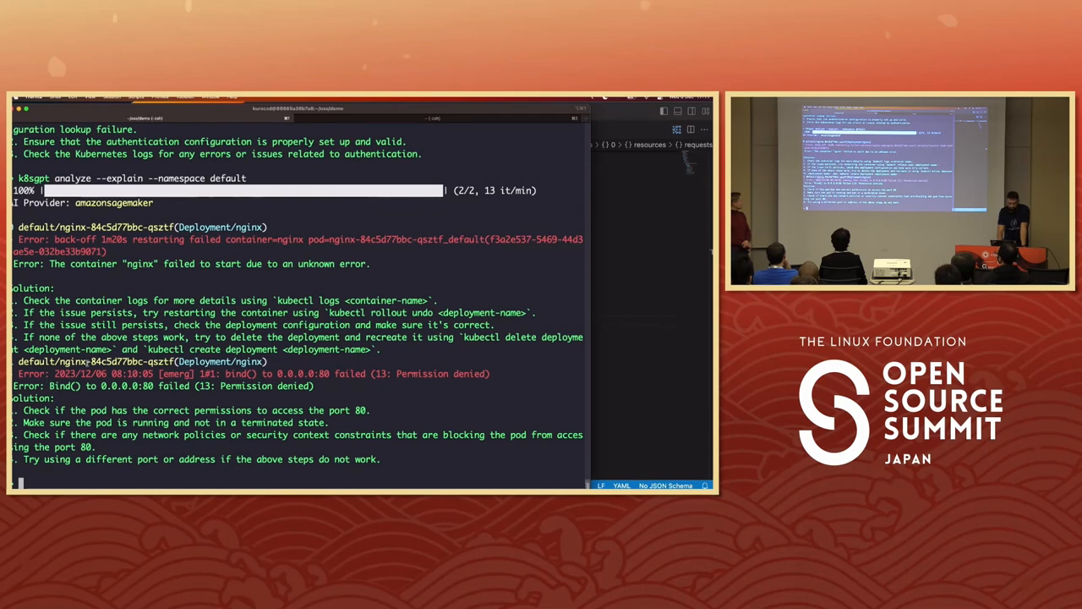
pyautogui.doubleClick(88, 362)
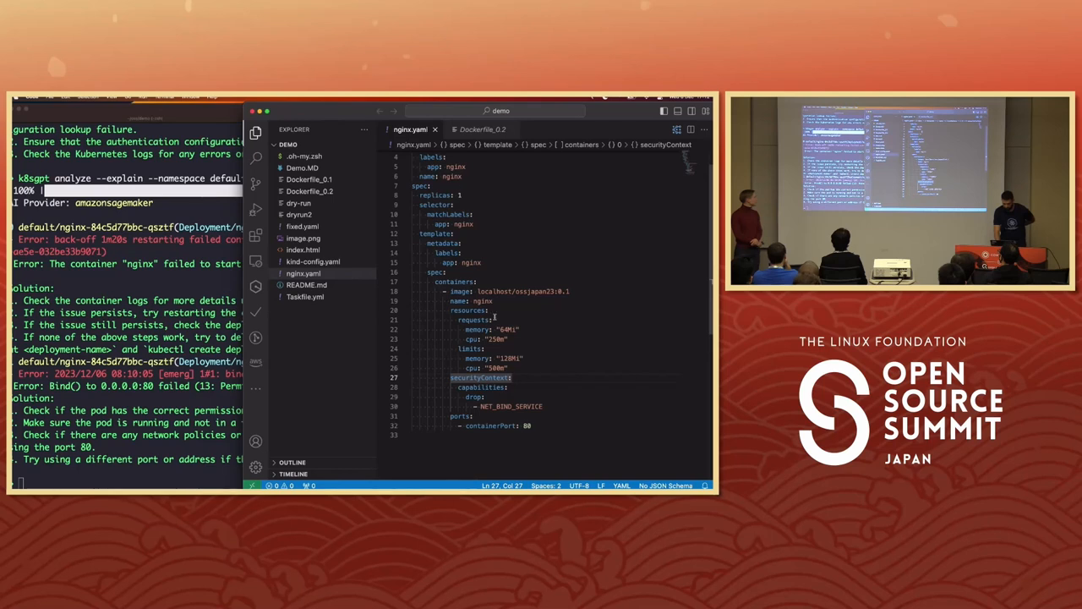
# Select the securityContext block in nginx.yaml before returning to the terminal
pyautogui.doubleClick(480, 377)
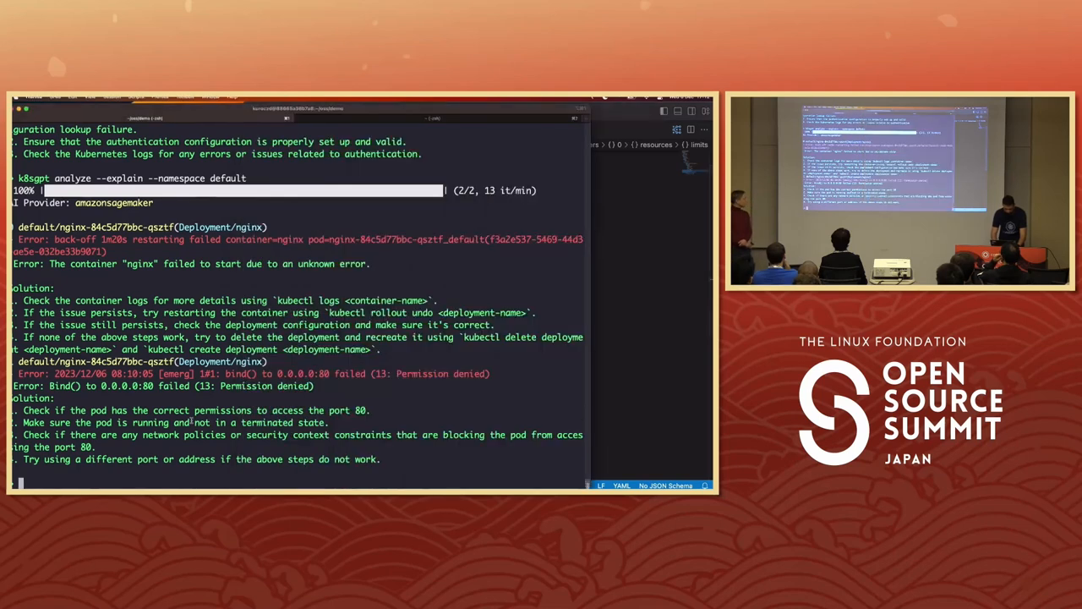
# Add the Log filter to k8sgpt, check the pods, and reapply nginx.yaml to start a new nginx pod
pyautogui.write('k8sgpt filters add Log')
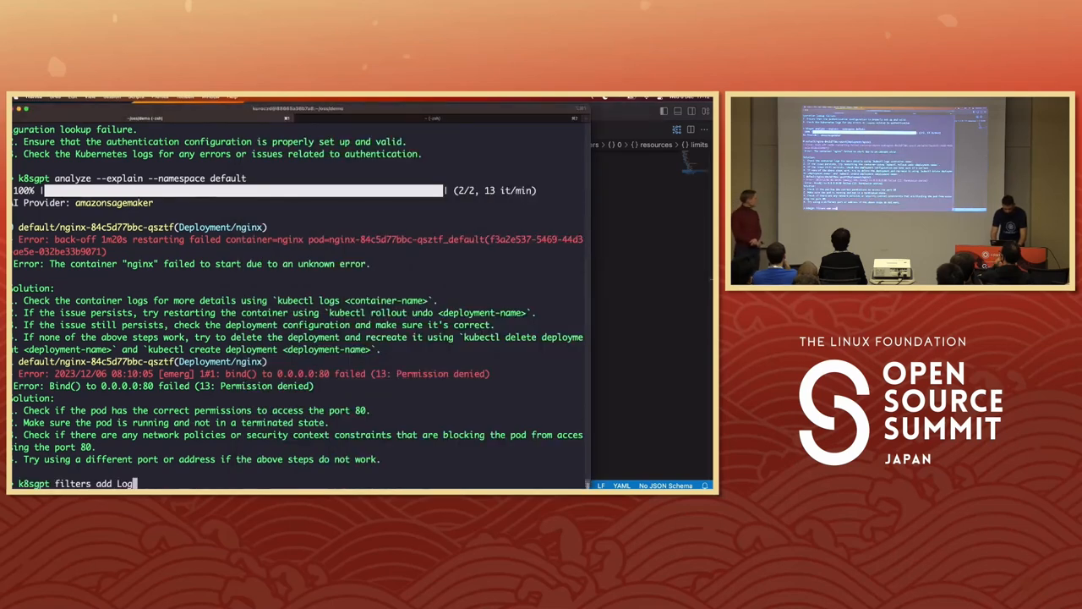
pyautogui.press('ctrl+r')
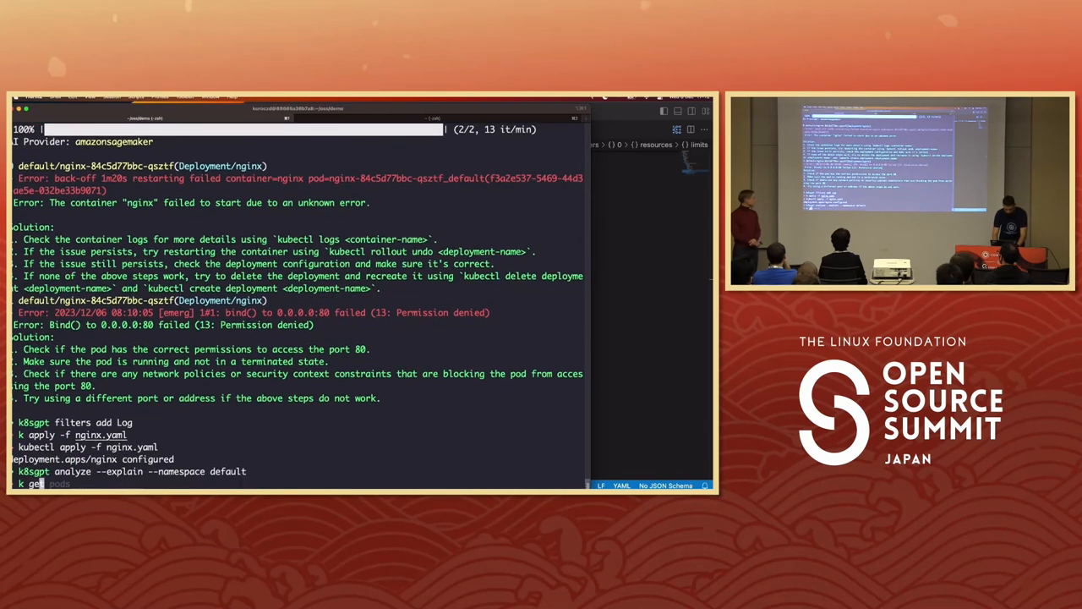
pyautogui.press('Return')
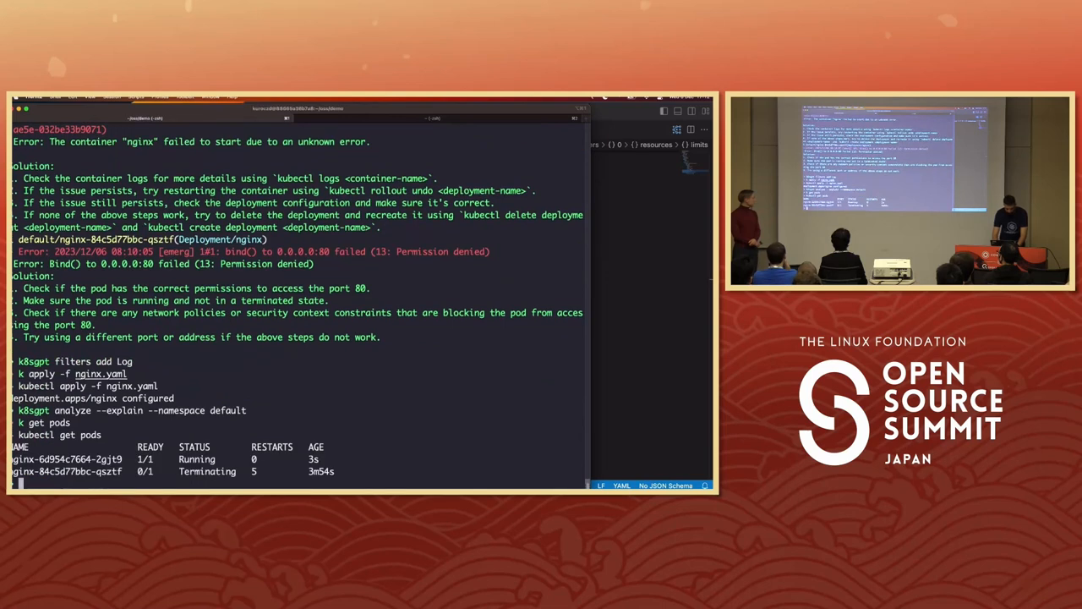
pyautogui.write('k apply -f nginx.yaml')
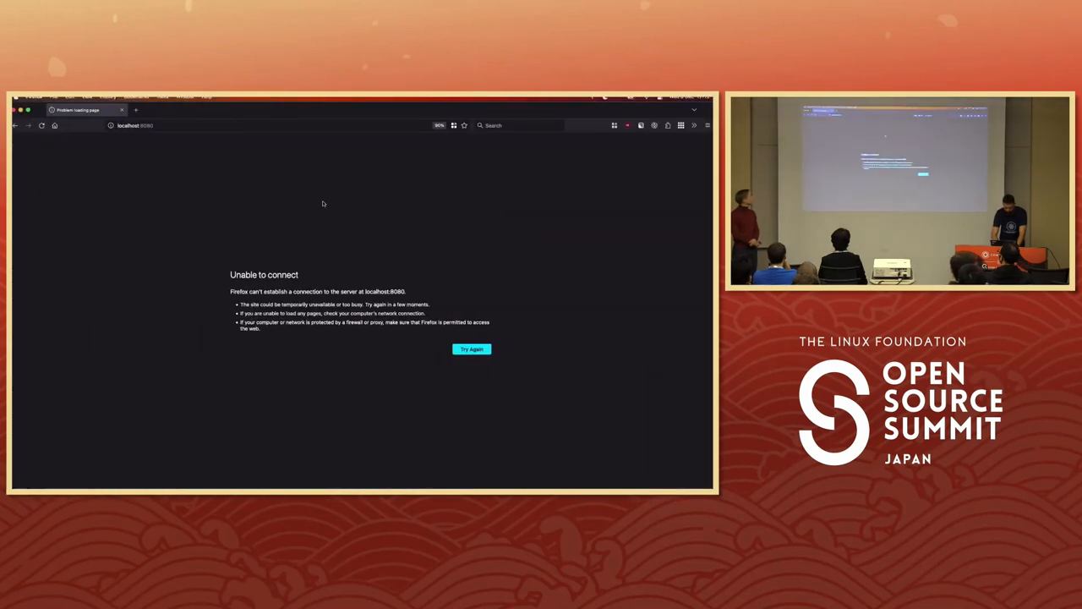
# Retry loading the nginx page at localhost:8080 in Firefox, which still cannot connect
pyautogui.click(471, 349)
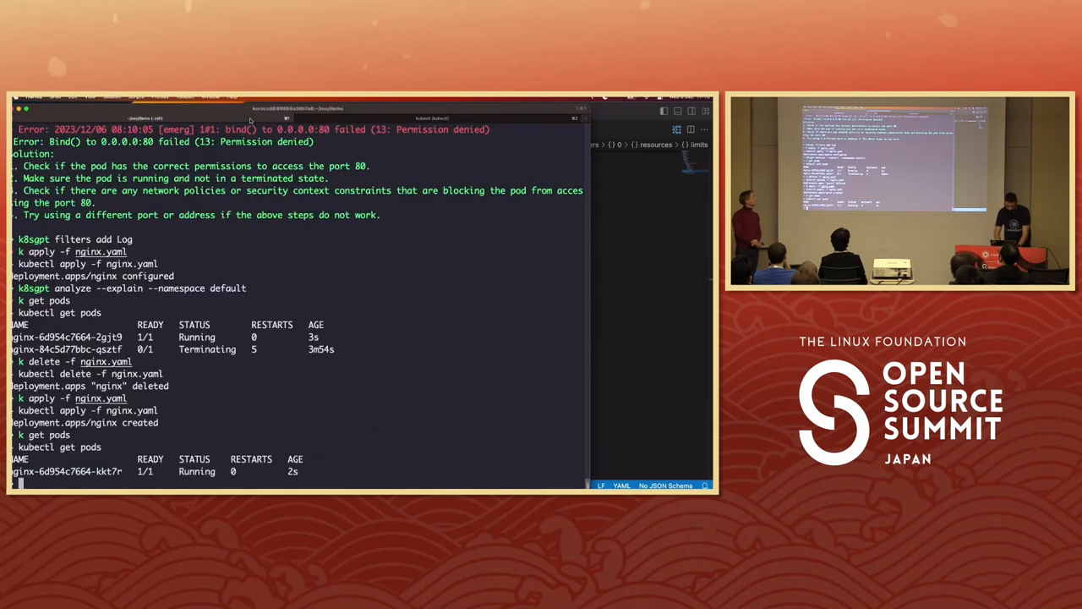
# Delete the nginx manifest, run k8sgpt analyze --explain on default, and select the missing index.html path it reports
pyautogui.write('k delete -f nginx.yaml')
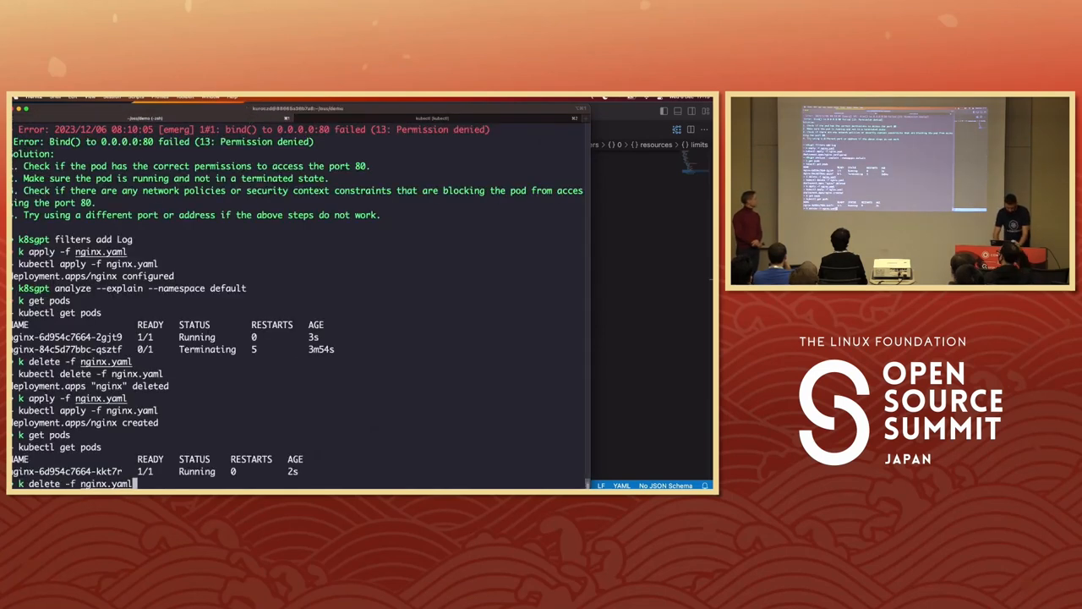
pyautogui.write('k8sgpt analyze --explain --namespace default')
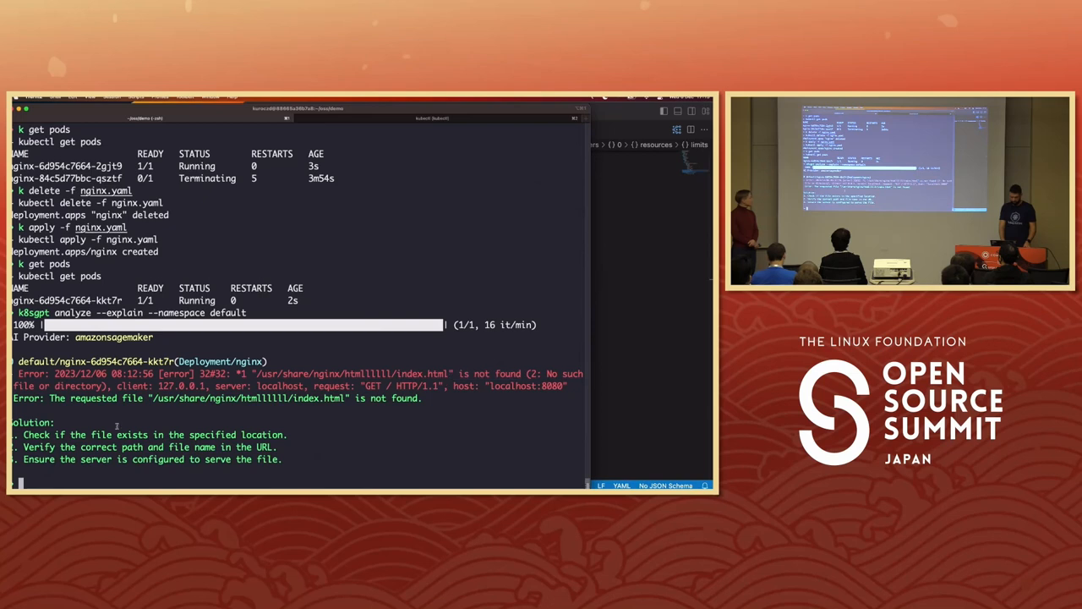
pyautogui.doubleClick(37, 434)
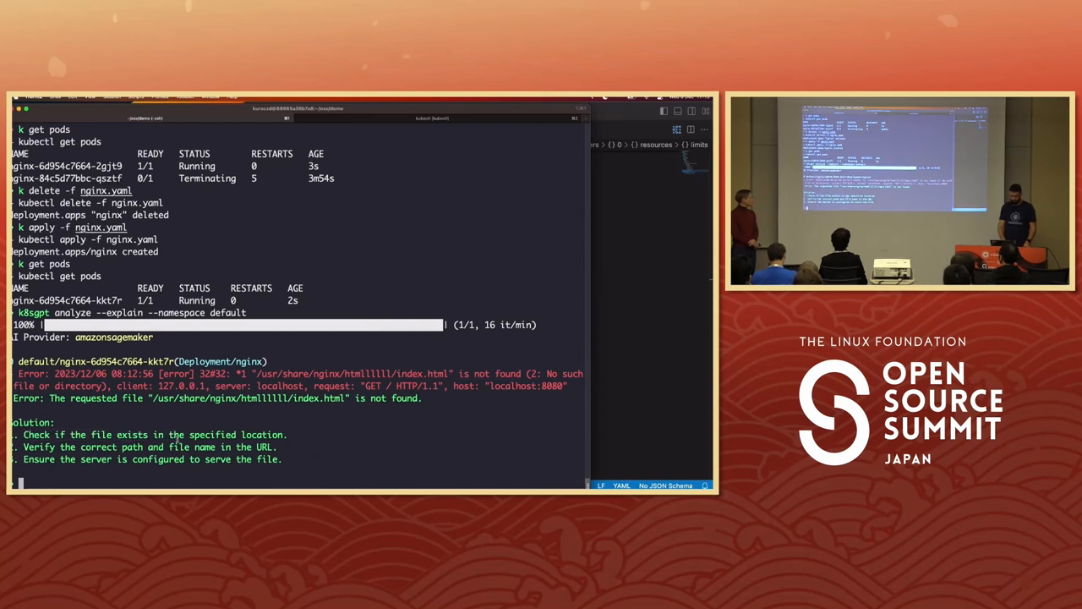
pyautogui.doubleClick(245, 397)
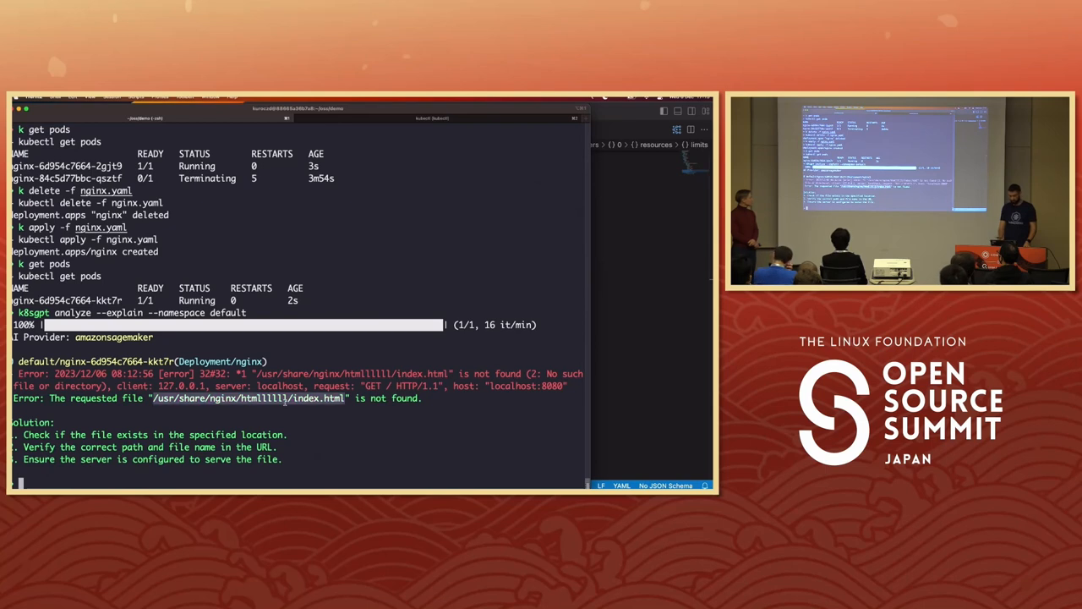
pyautogui.press('cmd+tab')
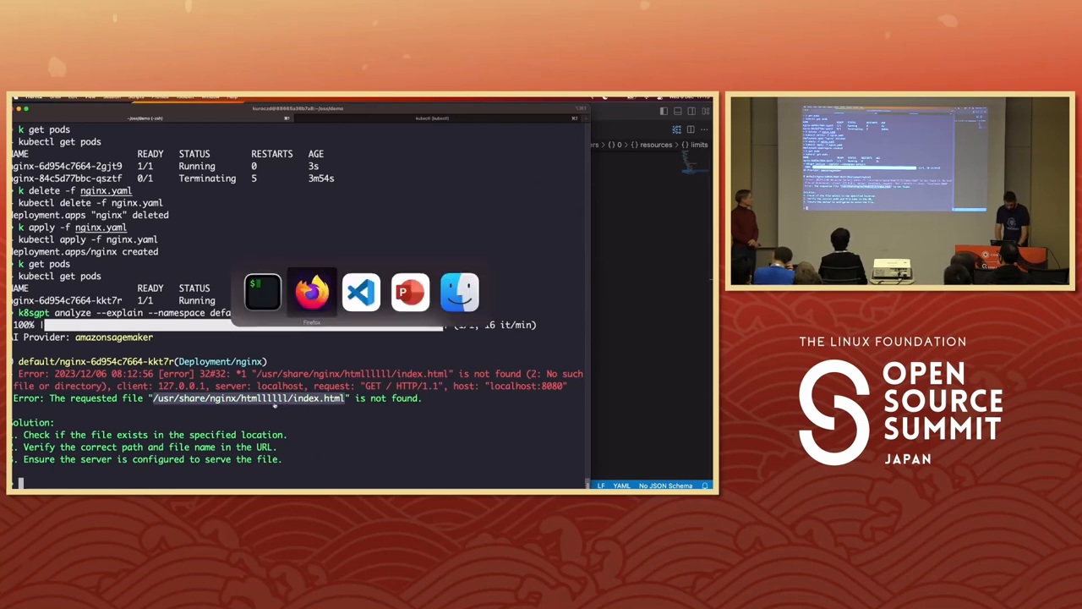
# Bring VS Code forward and inspect Dockerfile_0.1 with the misspelled html INDEX_PATH
pyautogui.click(362, 291)
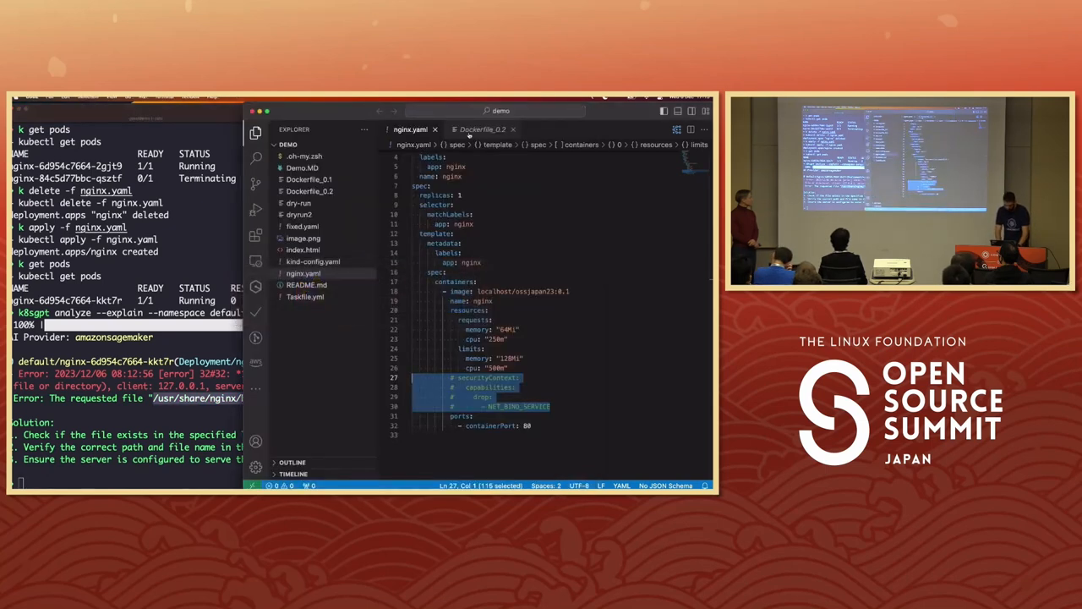
pyautogui.click(482, 129)
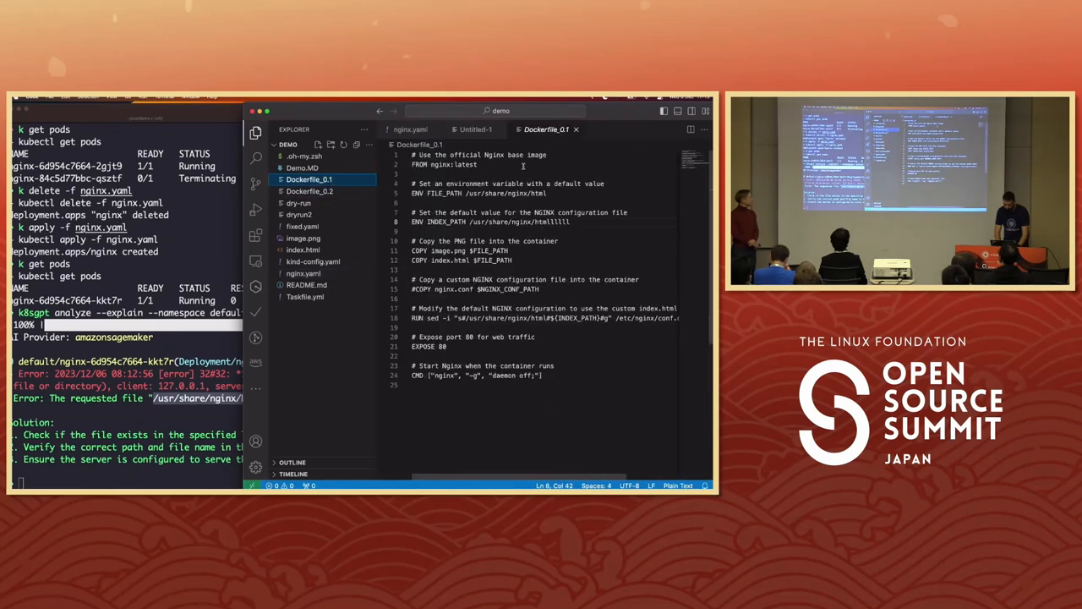
pyautogui.doubleClick(551, 221)
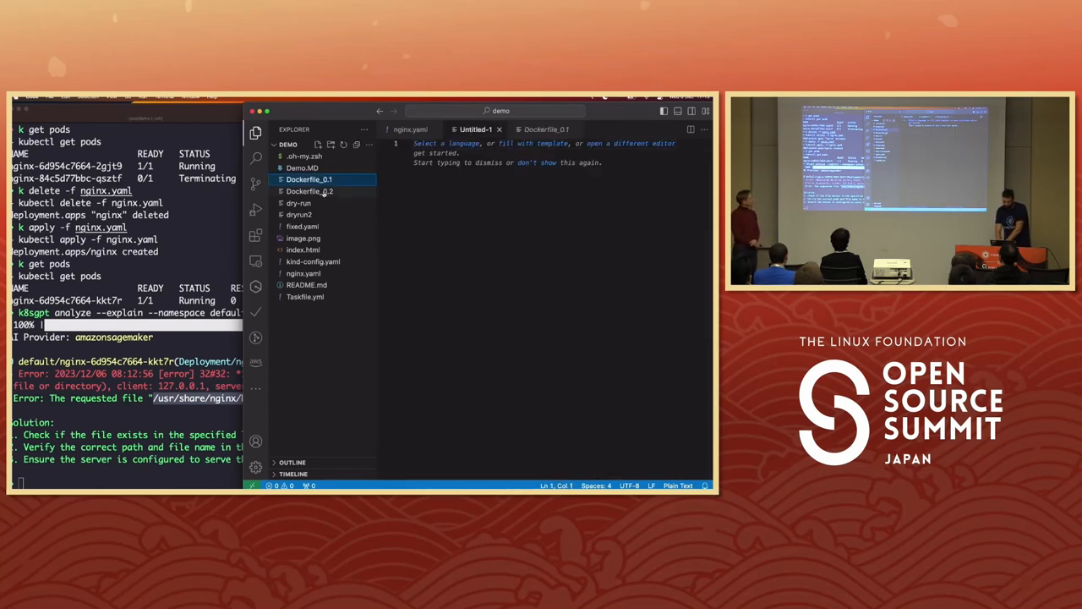
# Switch to Dockerfile_0.2 and inspect its corrected ENV INDEX_PATH line
pyautogui.click(309, 191)
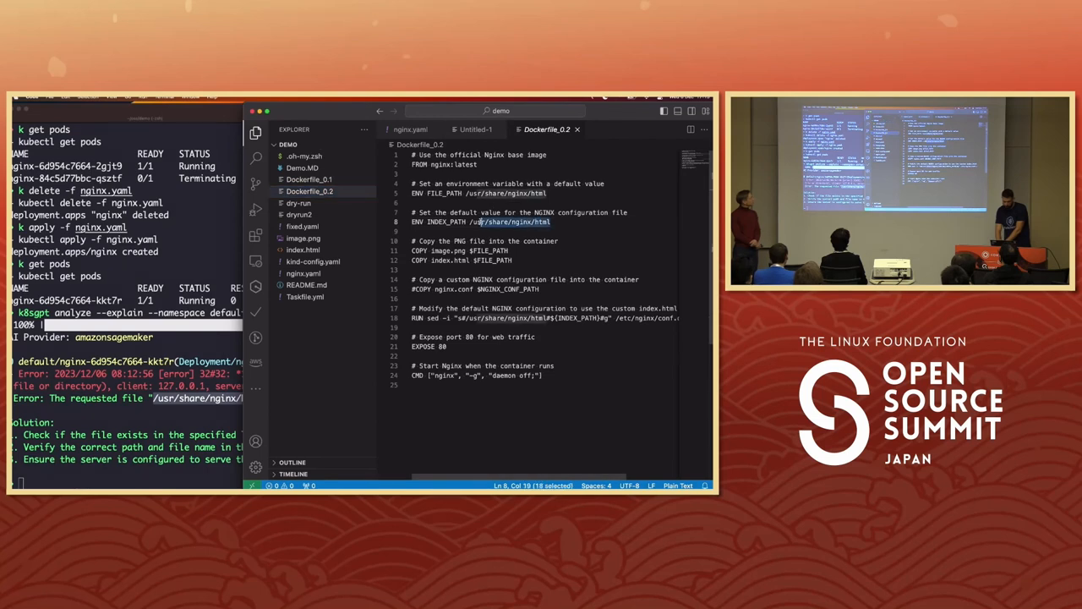
pyautogui.click(481, 222)
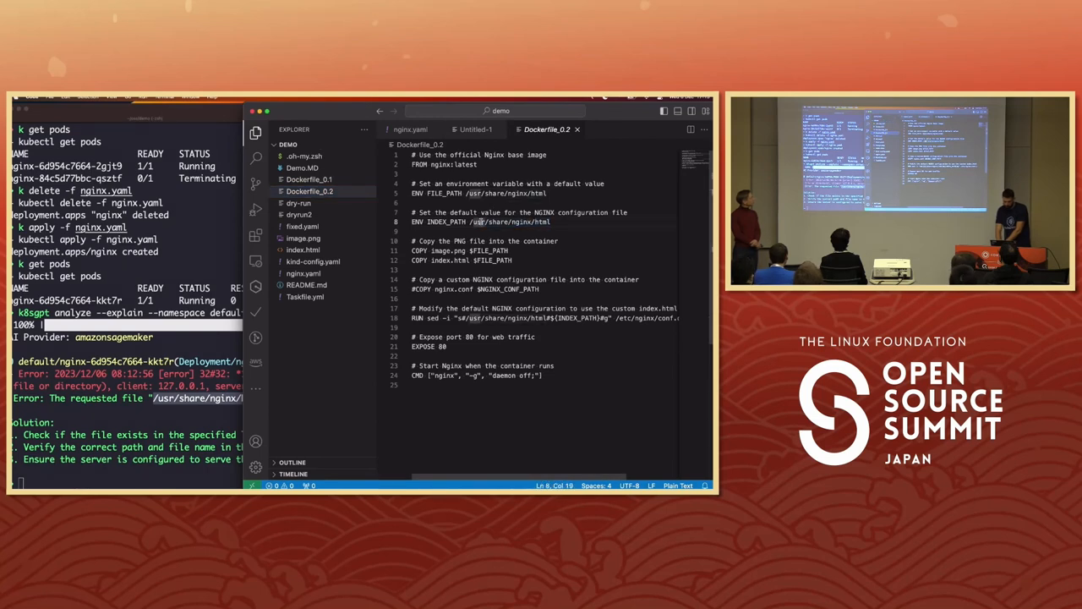
pyautogui.click(303, 274)
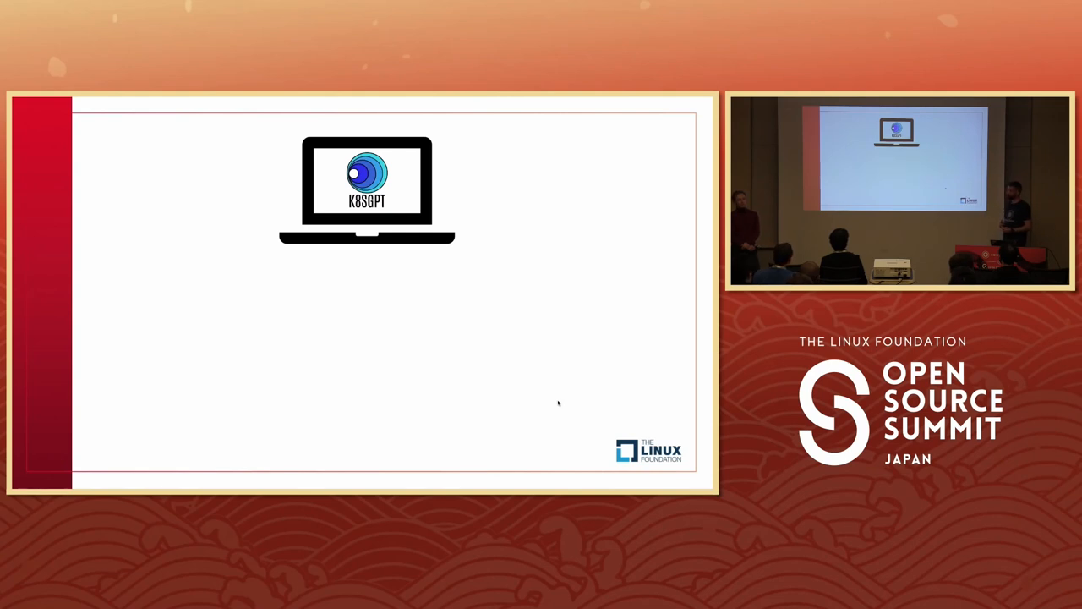
pyautogui.press('Right')
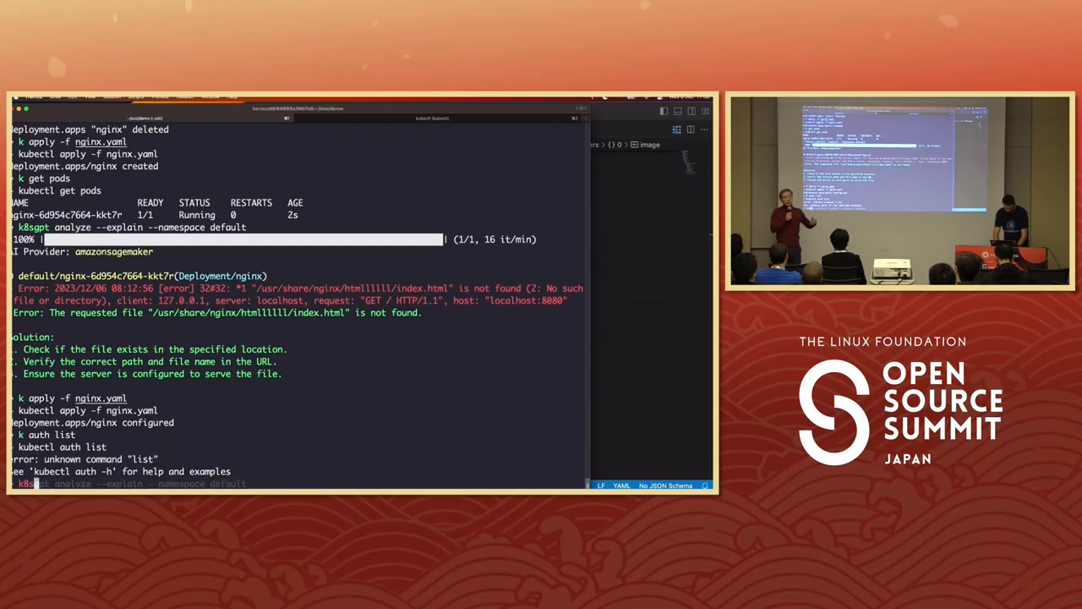
# Clear the terminal and run 'k8sgpt auth list', showing amazonsagemaker default and active among unused backends
pyautogui.write('lis')
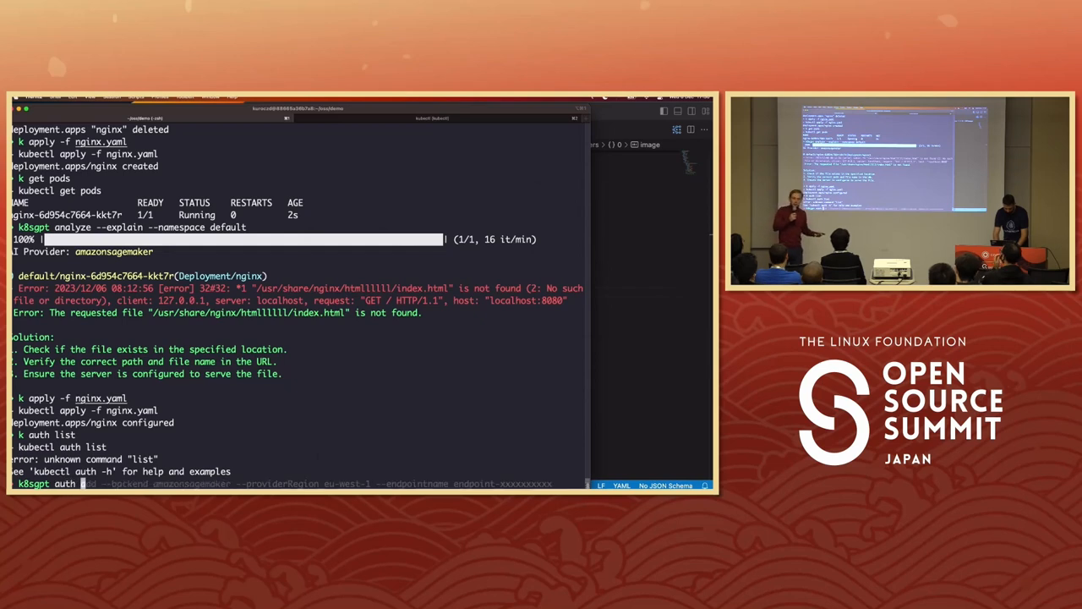
pyautogui.press('Return')
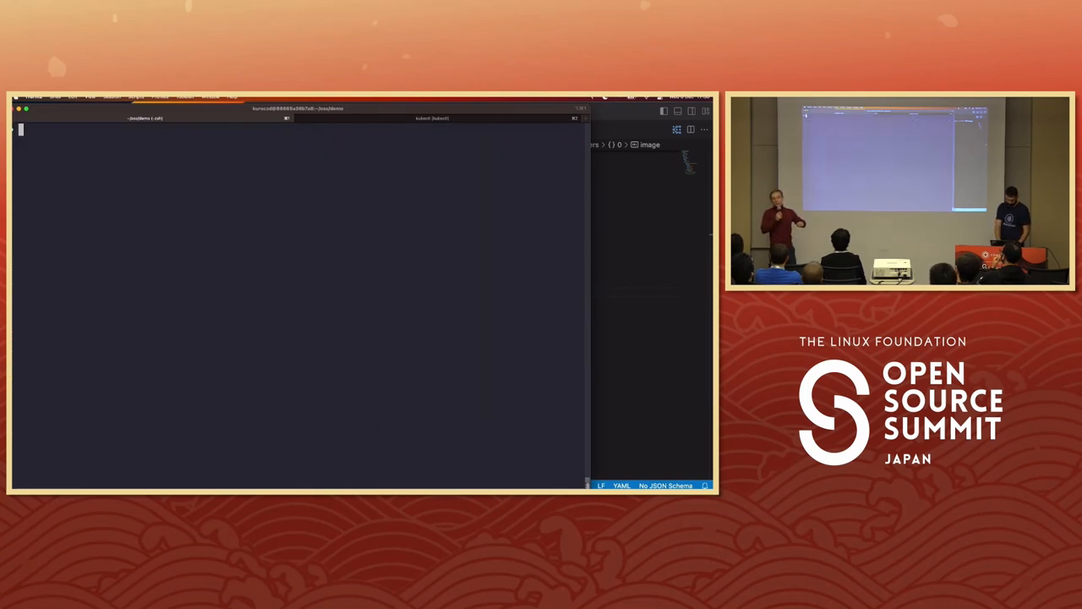
pyautogui.write('k8sgpt auth list')
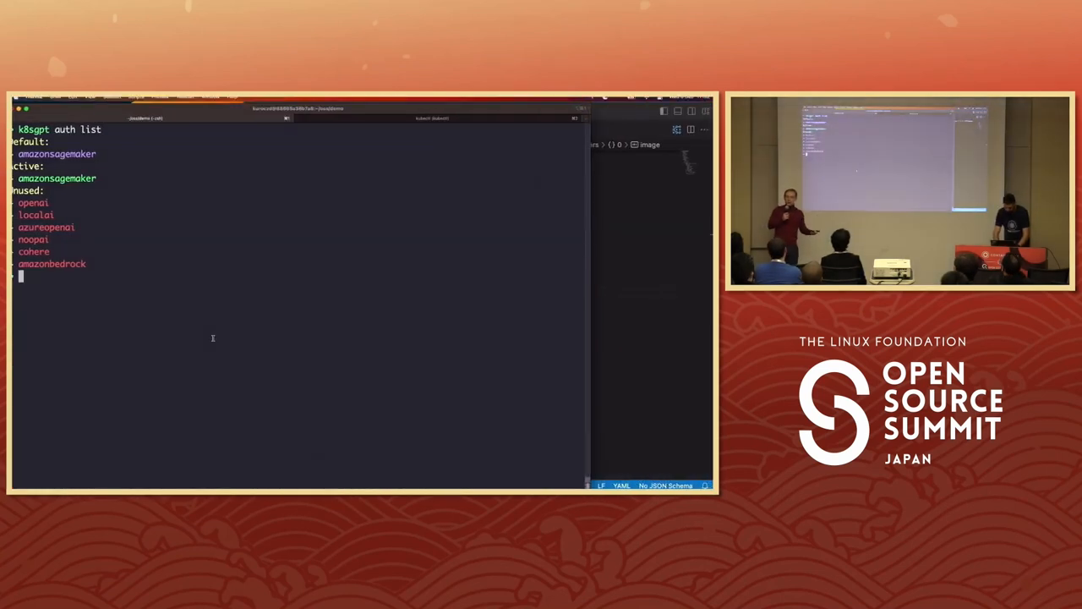
# Open ~/.zsh_history in vi and search for 'user' to locate the k8sgpt.yaml config path
pyautogui.write('vi ~/.zsh_history')
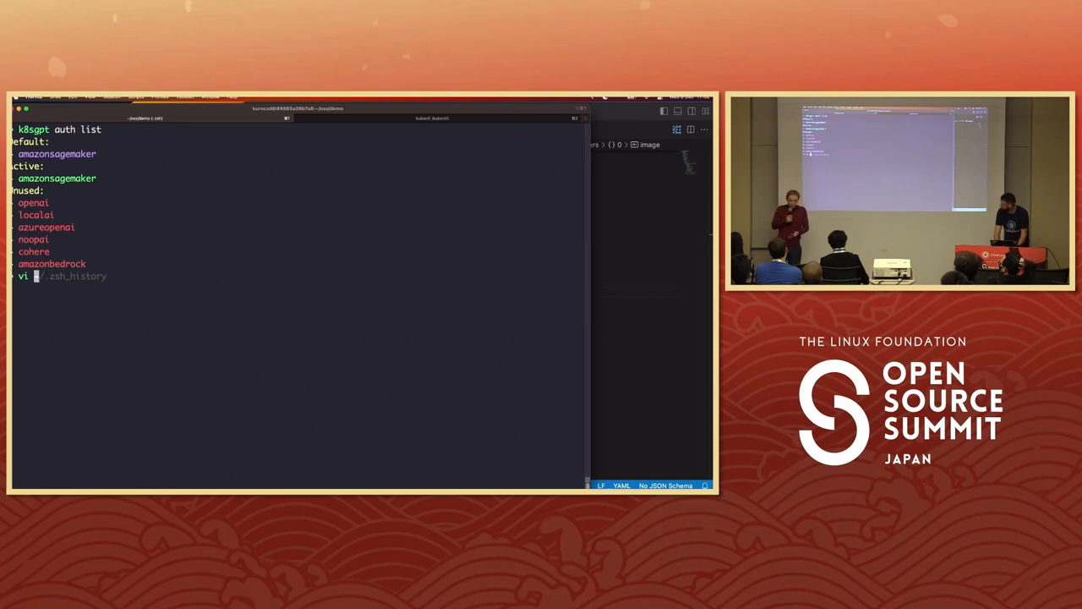
pyautogui.write('/users/kuroczd/Library/Application\\ Support/k8sgpt/k8sgpt.yaml')
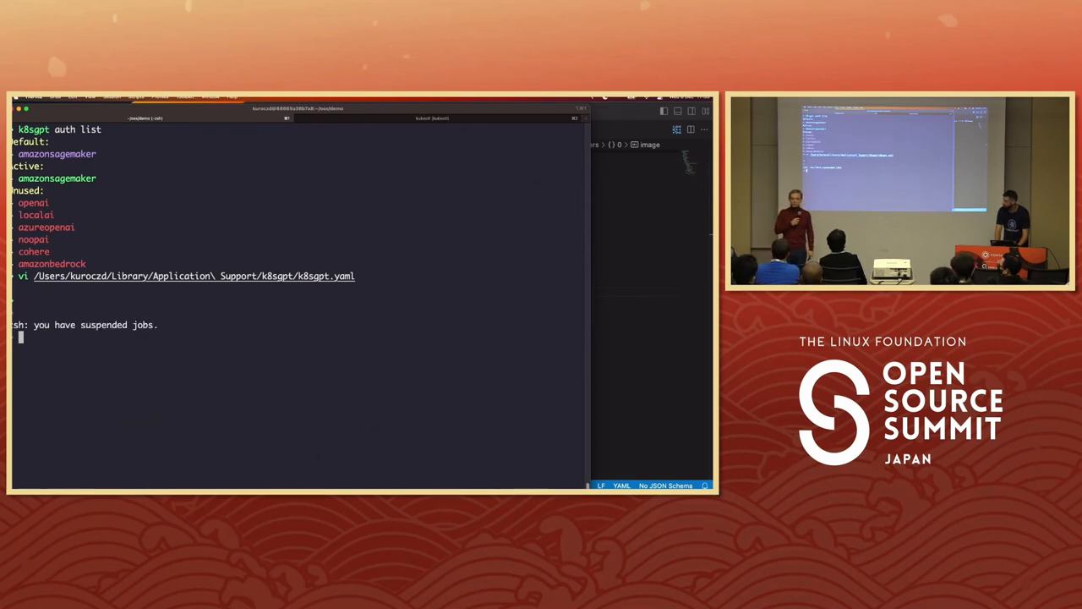
pyautogui.write('k8sgpt auth list')
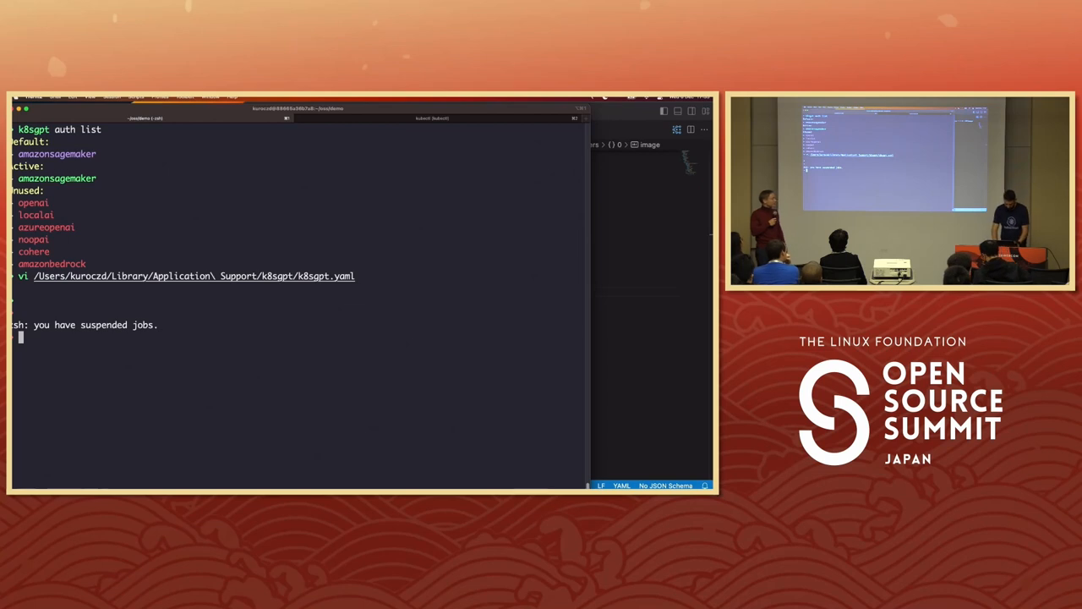
pyautogui.write('k3s')
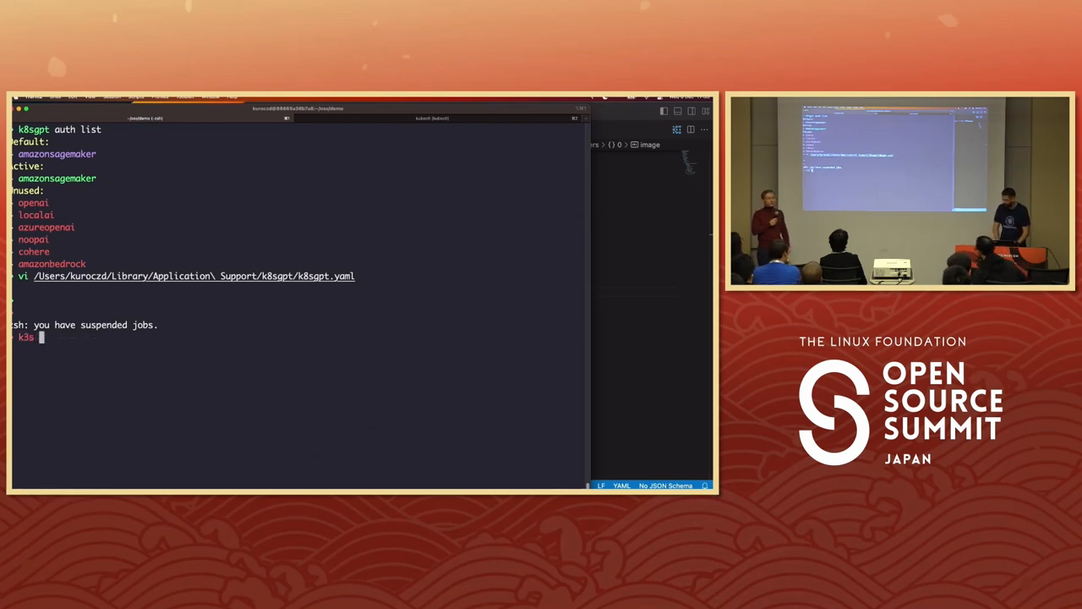